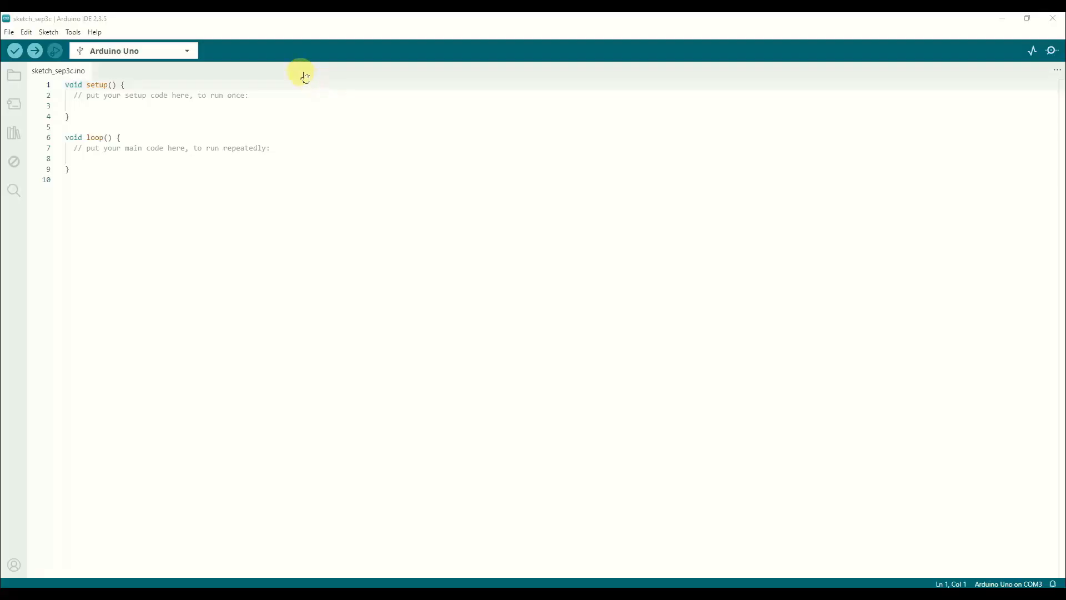
pyautogui.moveTo(664, 182)
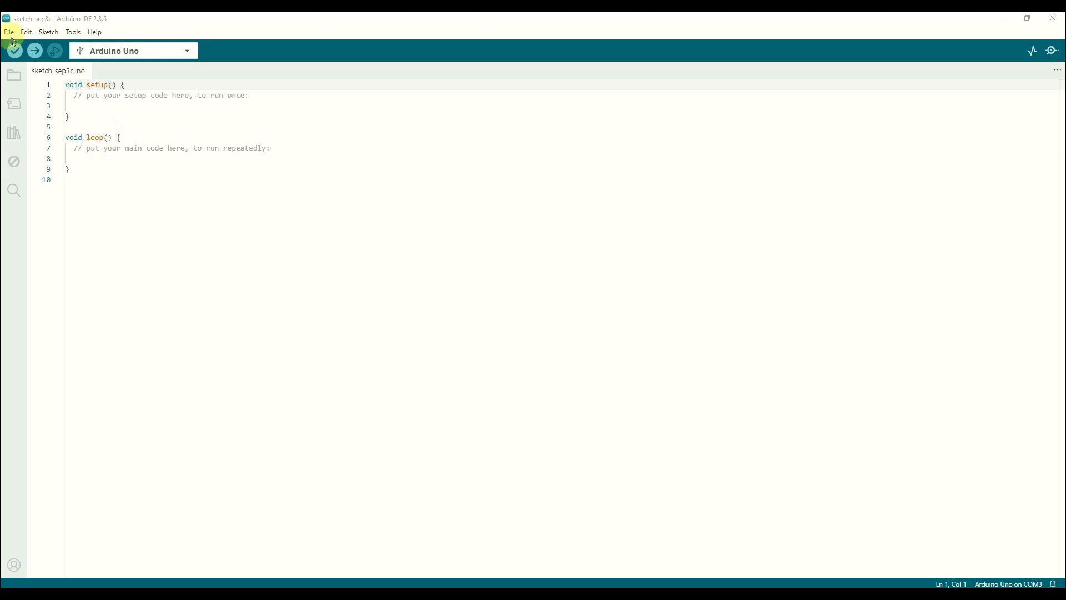
pyautogui.moveTo(157, 74)
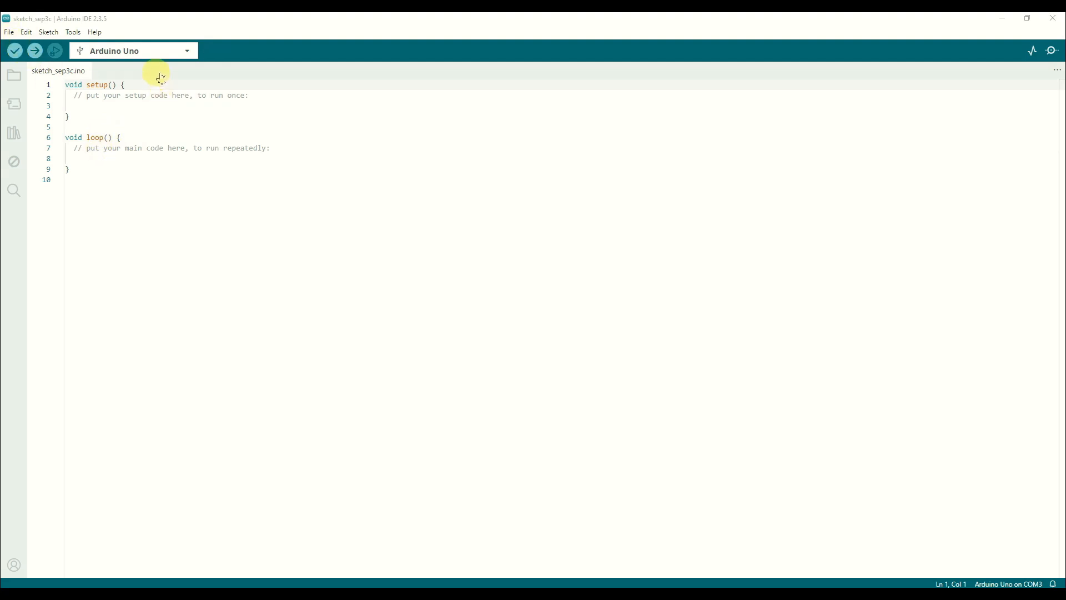
pyautogui.moveTo(105, 51)
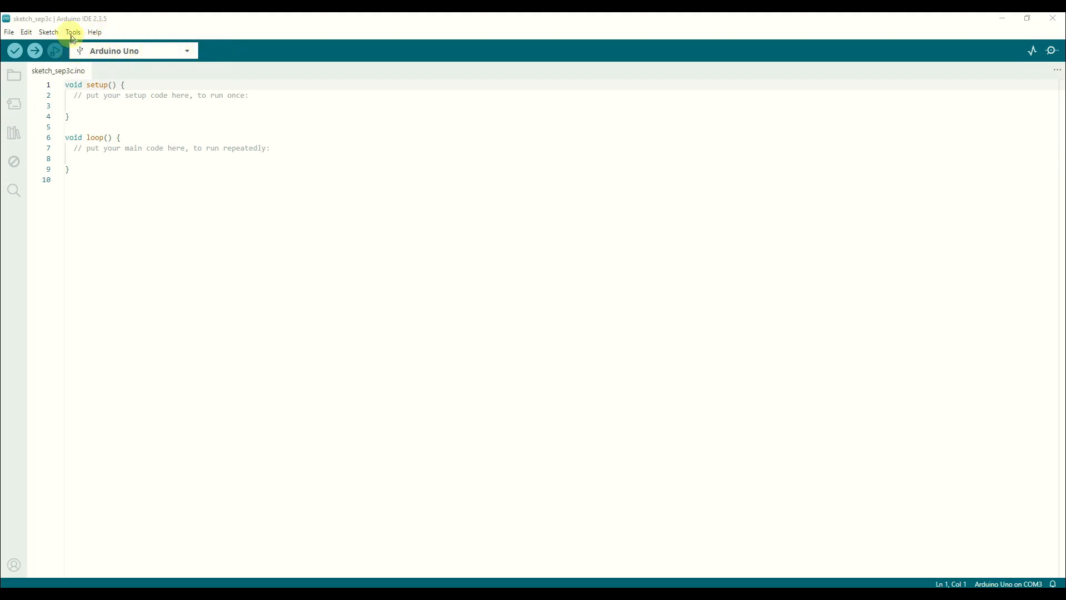
# Load the ArduinoISP example and scroll to the USE_OLD_STYLE_WIRING define near line 85.
pyautogui.click(72, 32)
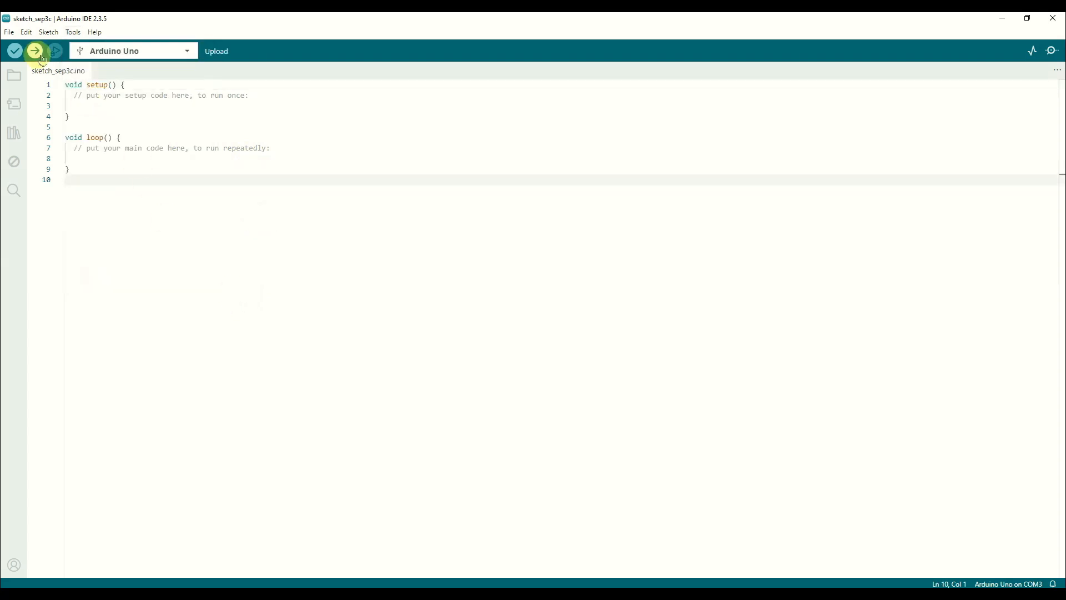
pyautogui.moveTo(165, 62)
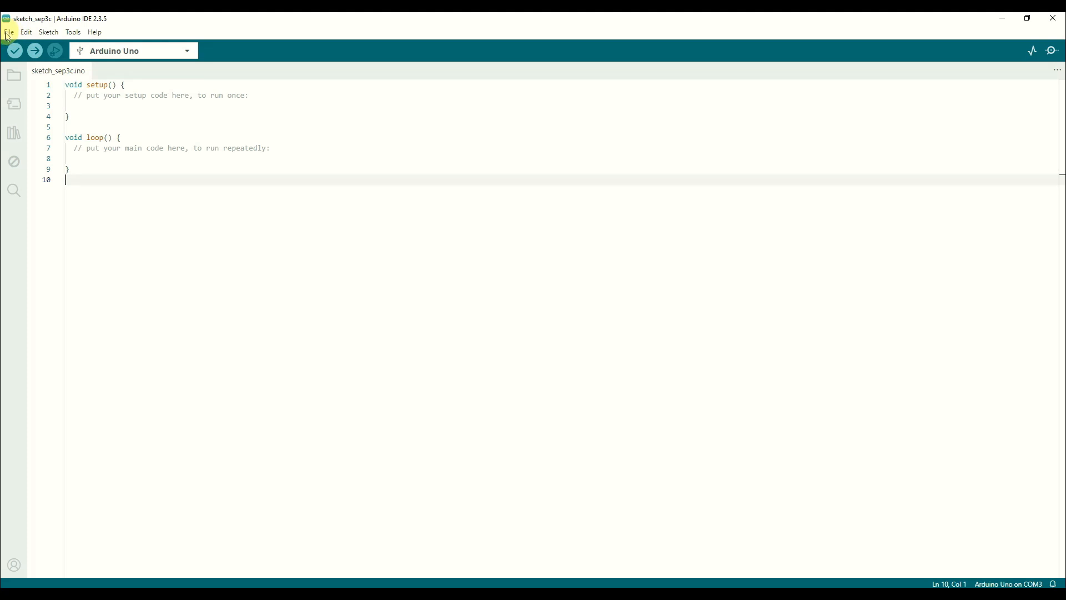
pyautogui.click(8, 33)
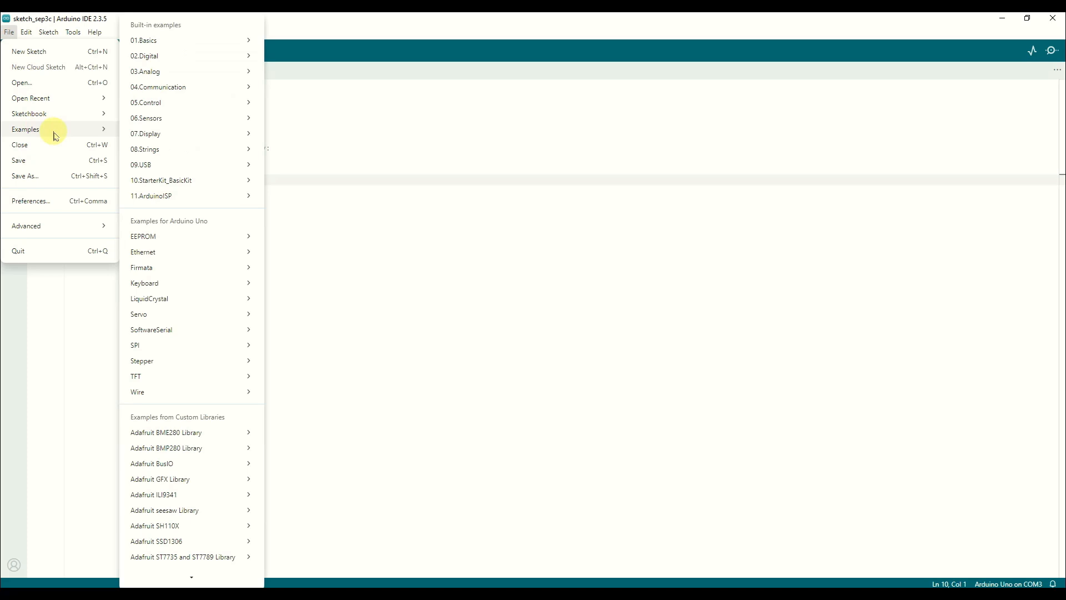
pyautogui.moveTo(183, 197)
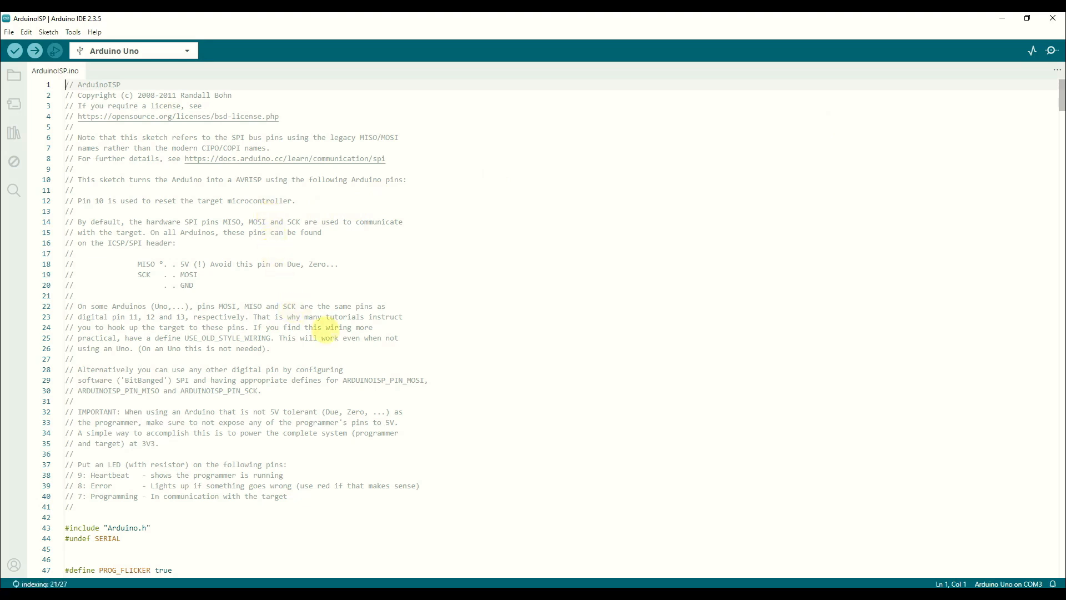
pyautogui.scroll(-3)
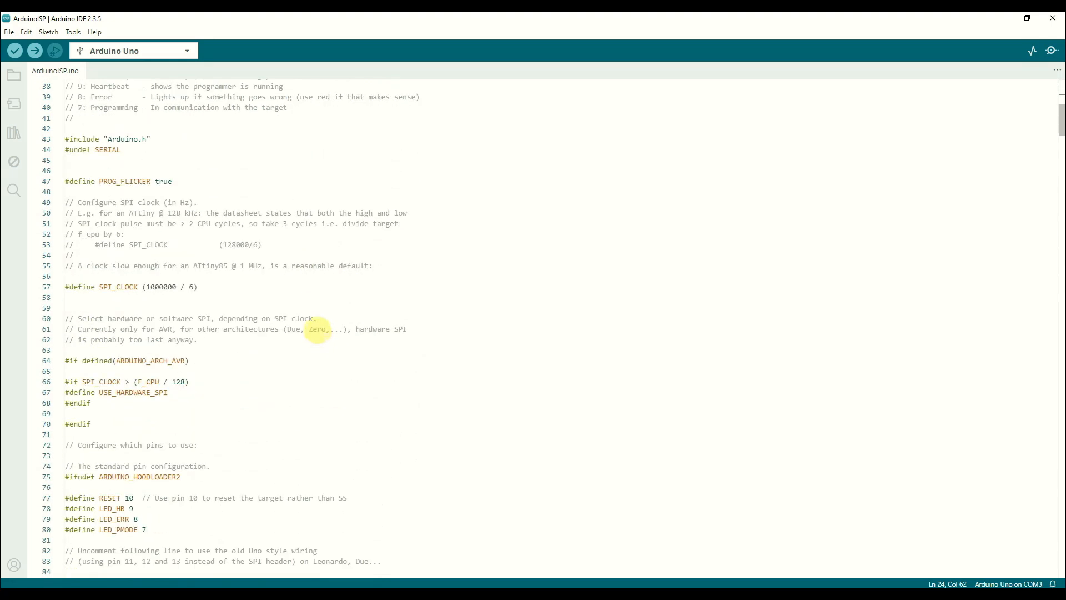
pyautogui.scroll(-3)
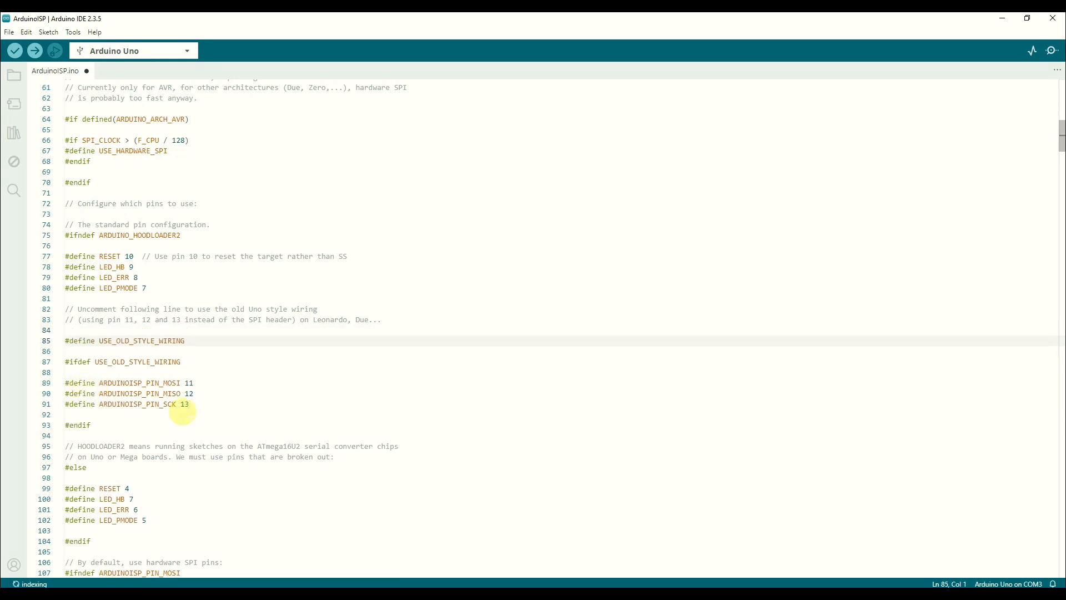
pyautogui.moveTo(66, 382); pyautogui.dragTo(190, 405)
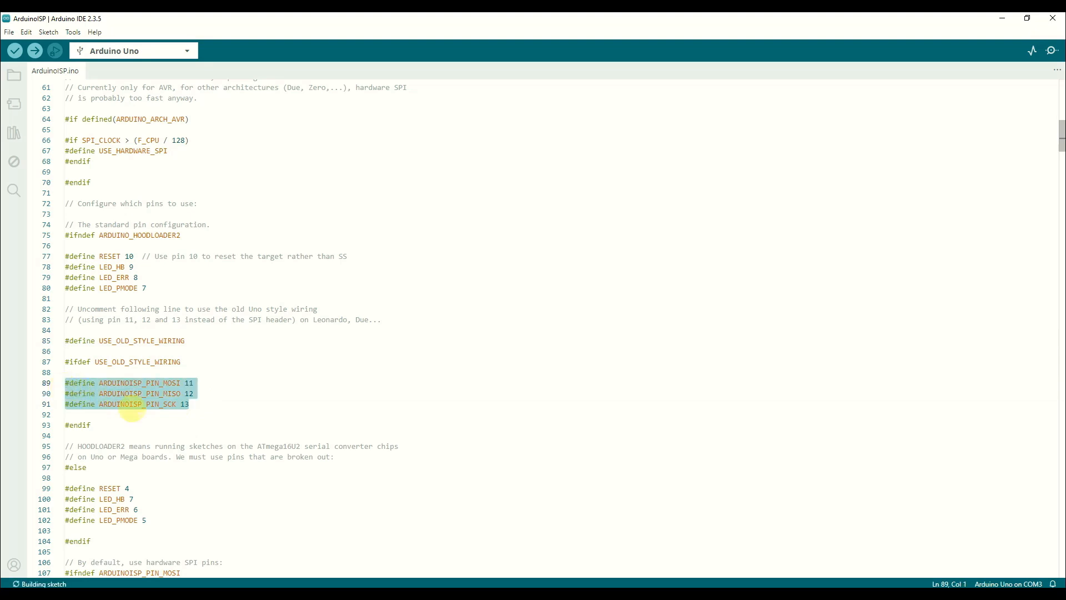
pyautogui.moveTo(228, 399)
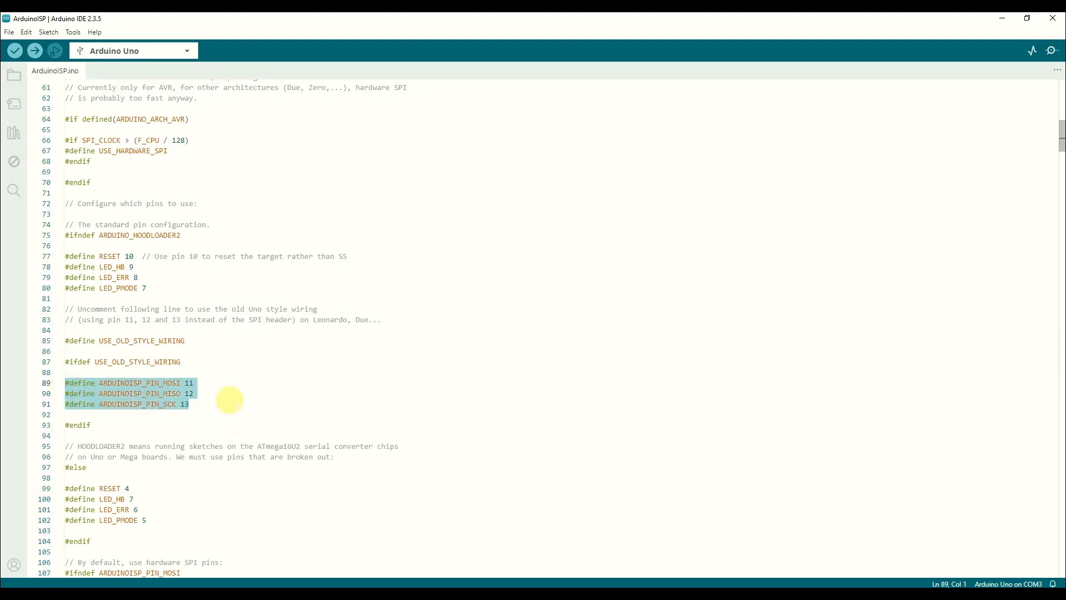
pyautogui.moveTo(150, 288)
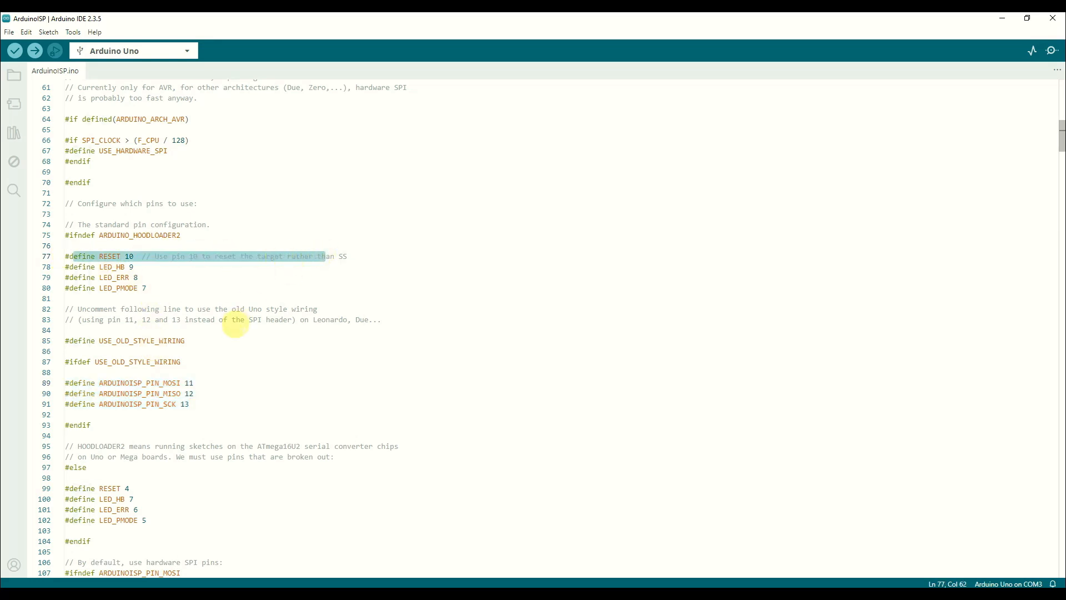
pyautogui.click(64, 341)
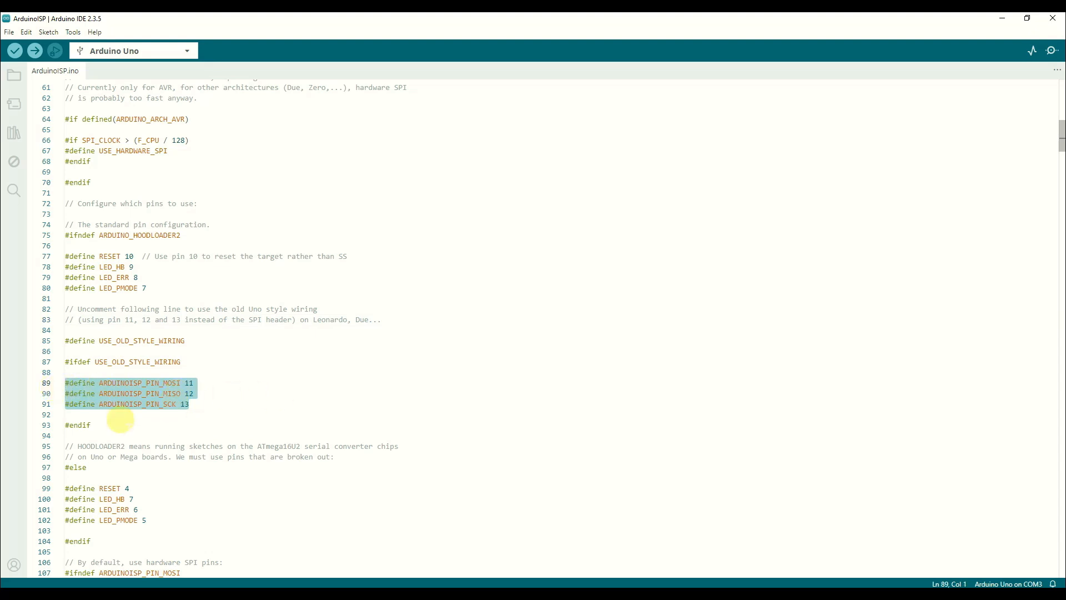
pyautogui.moveTo(279, 409)
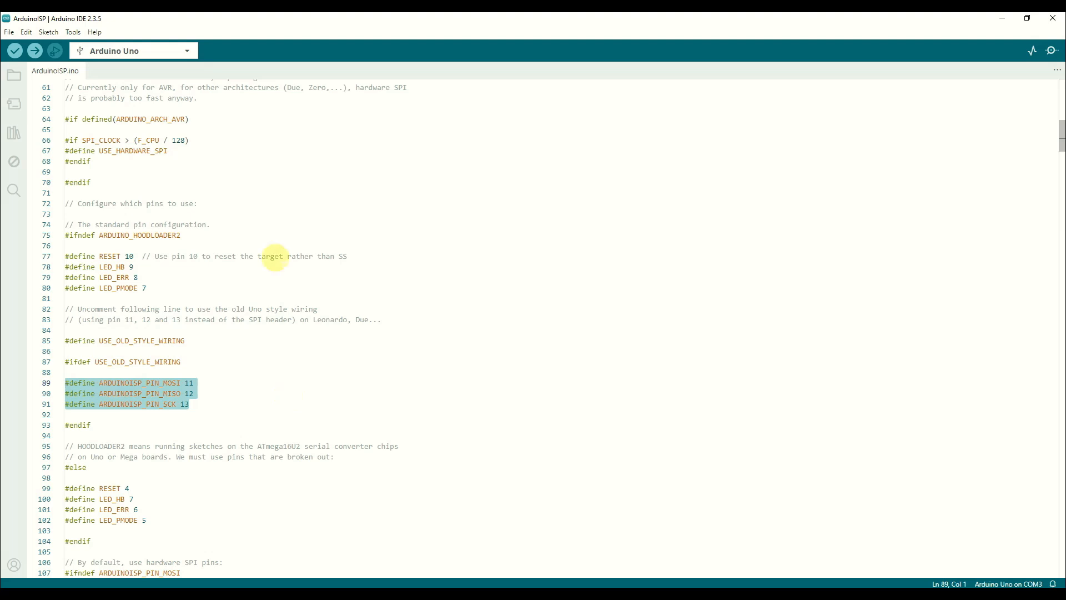
pyautogui.moveTo(35, 50)
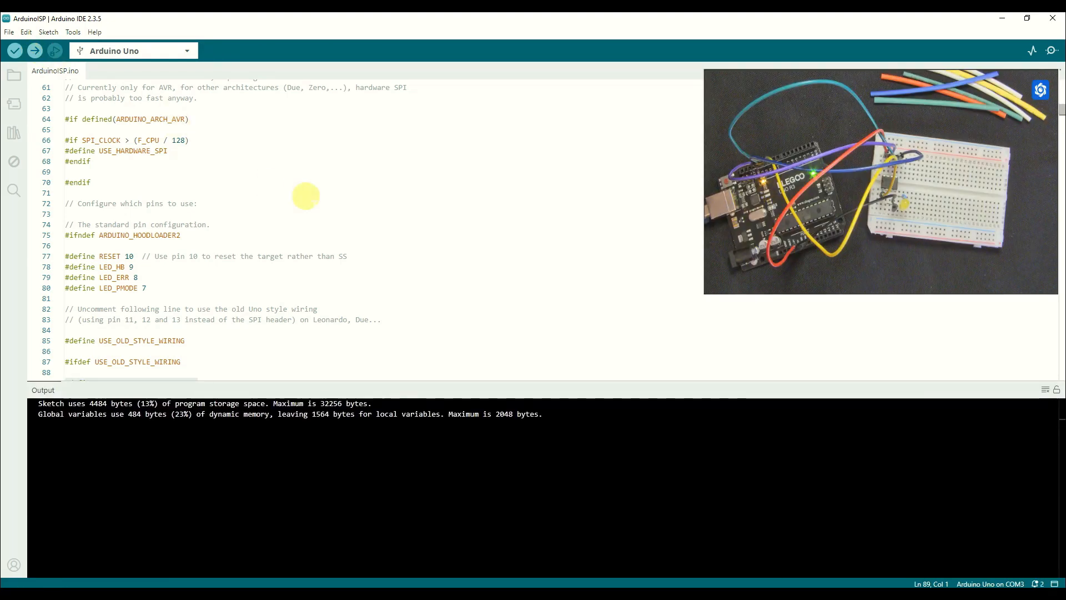
pyautogui.moveTo(402, 206)
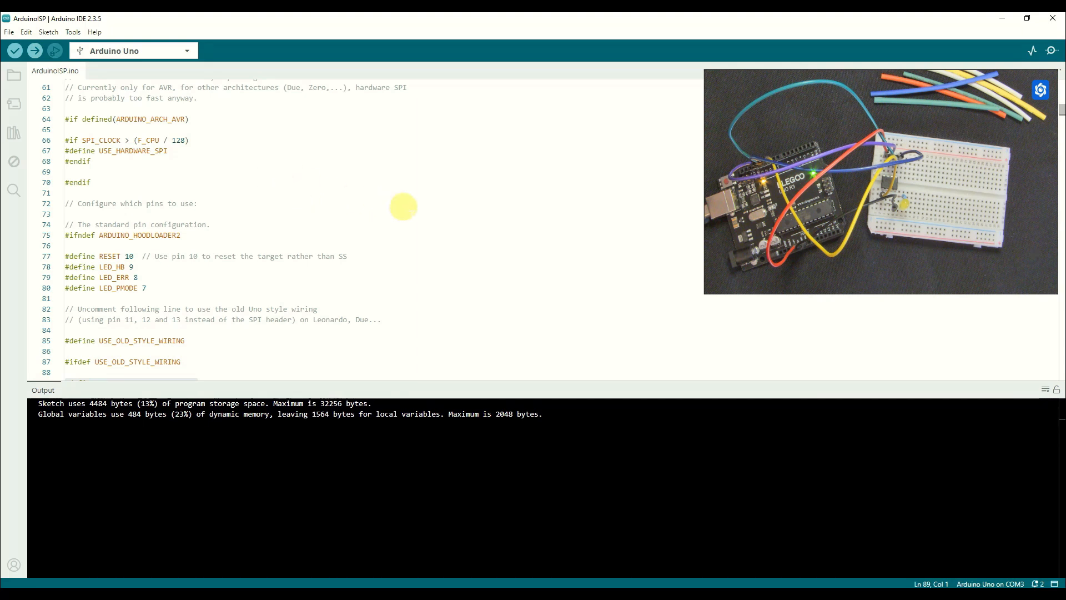
pyautogui.moveTo(1030, 493)
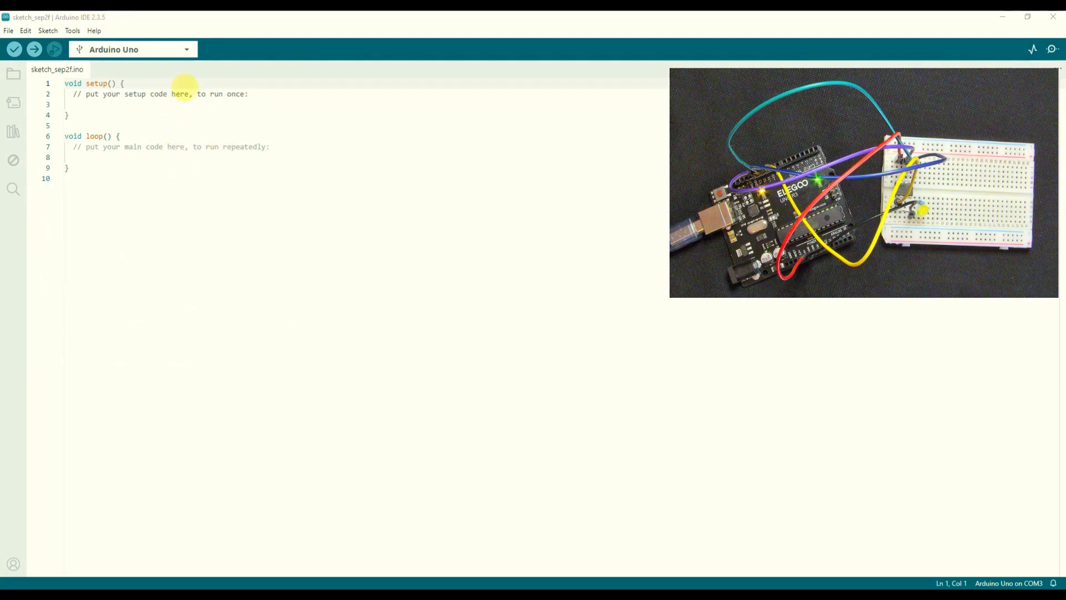
# Bring up the Boards Manager from Tools > Board and filter for 'att' to look for ATtiny boards.
pyautogui.click(72, 31)
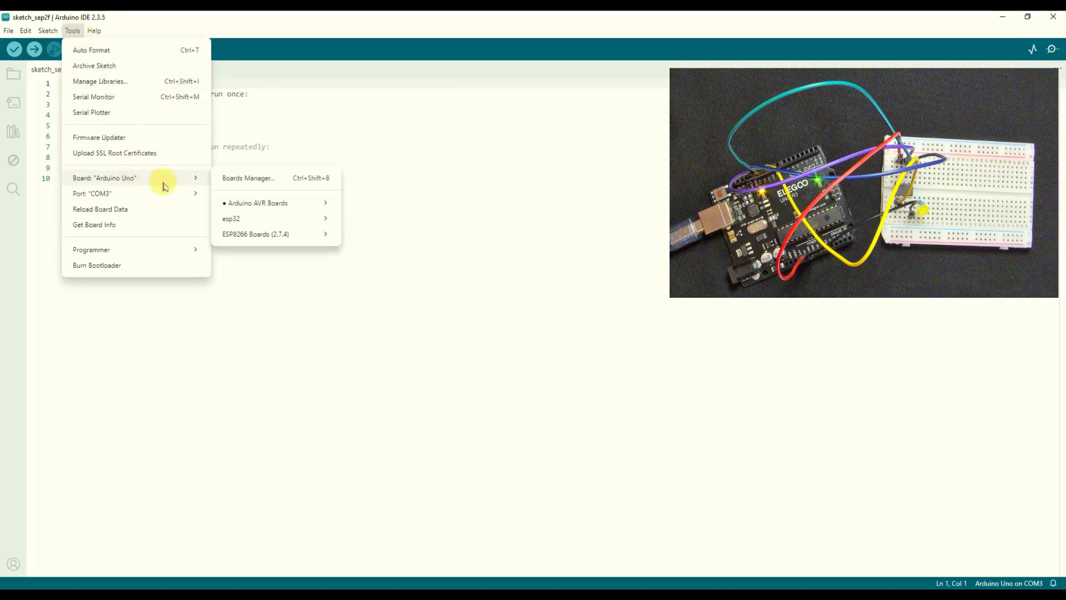
pyautogui.click(248, 177)
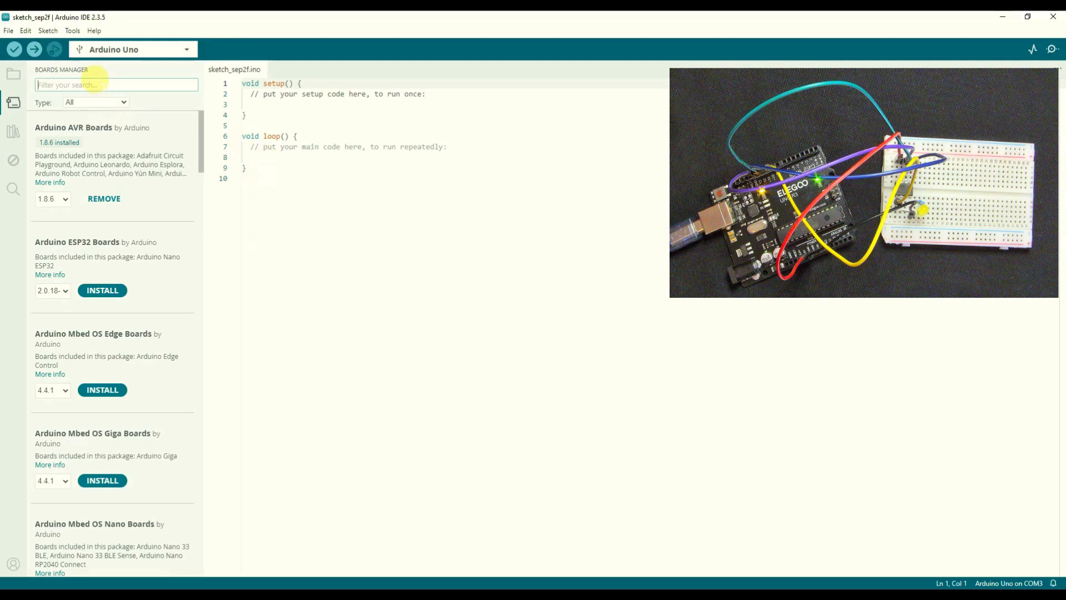
pyautogui.moveTo(108, 103)
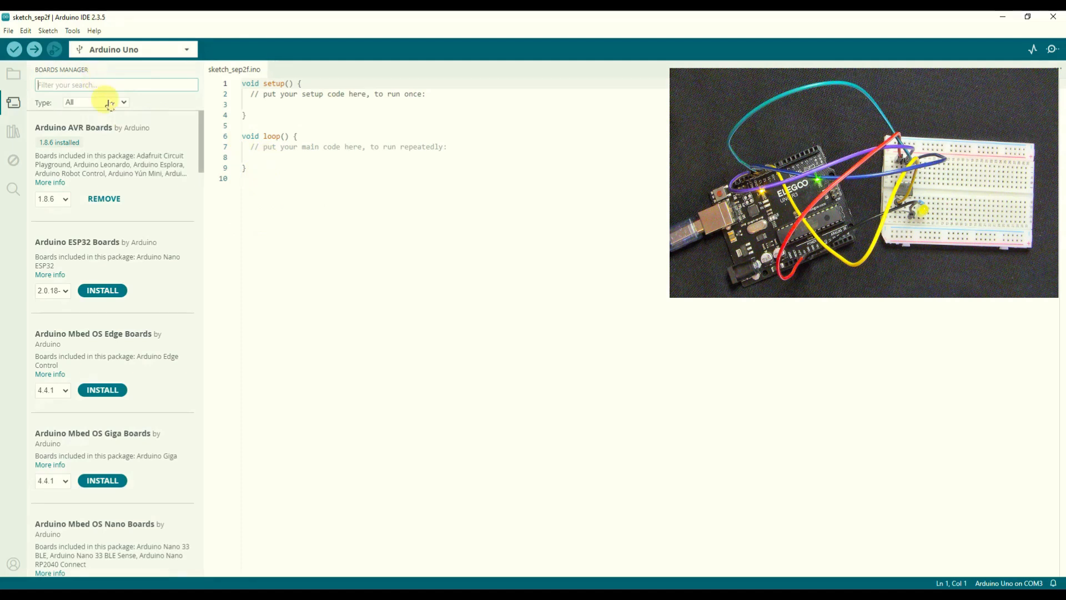
pyautogui.write('att')
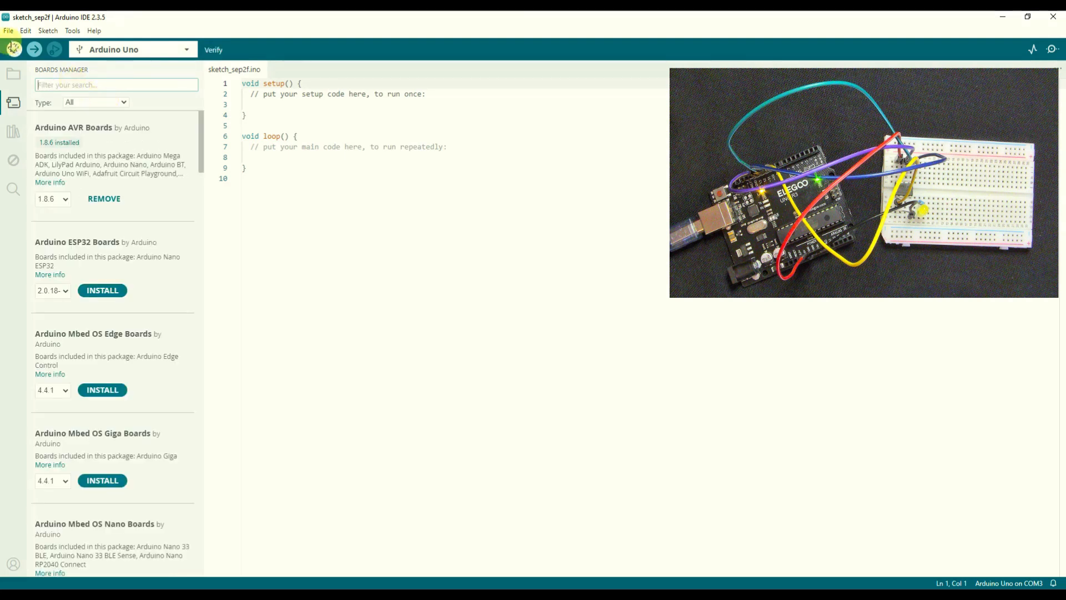
pyautogui.click(8, 31)
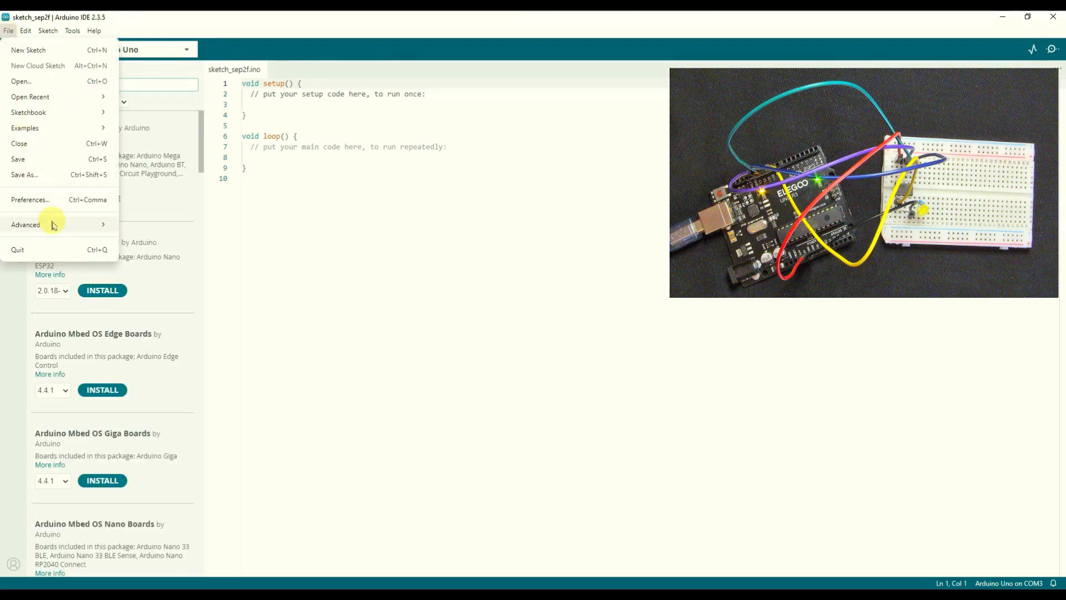
# Paste the damellis ATtiny package URL into Preferences' Additional boards manager URLs and confirm with OK.
pyautogui.click(30, 199)
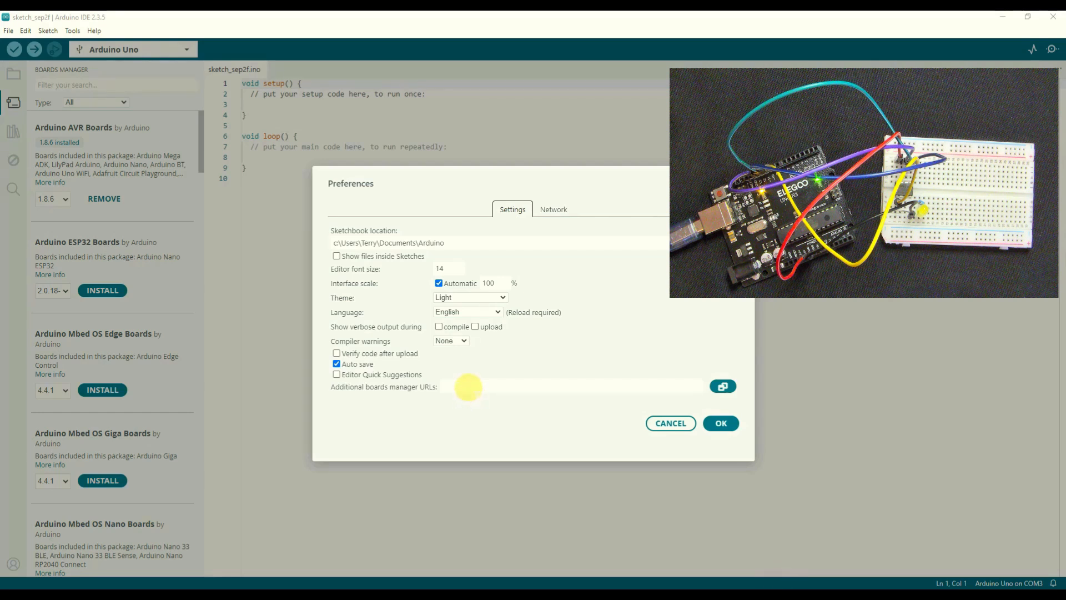
pyautogui.click(570, 385)
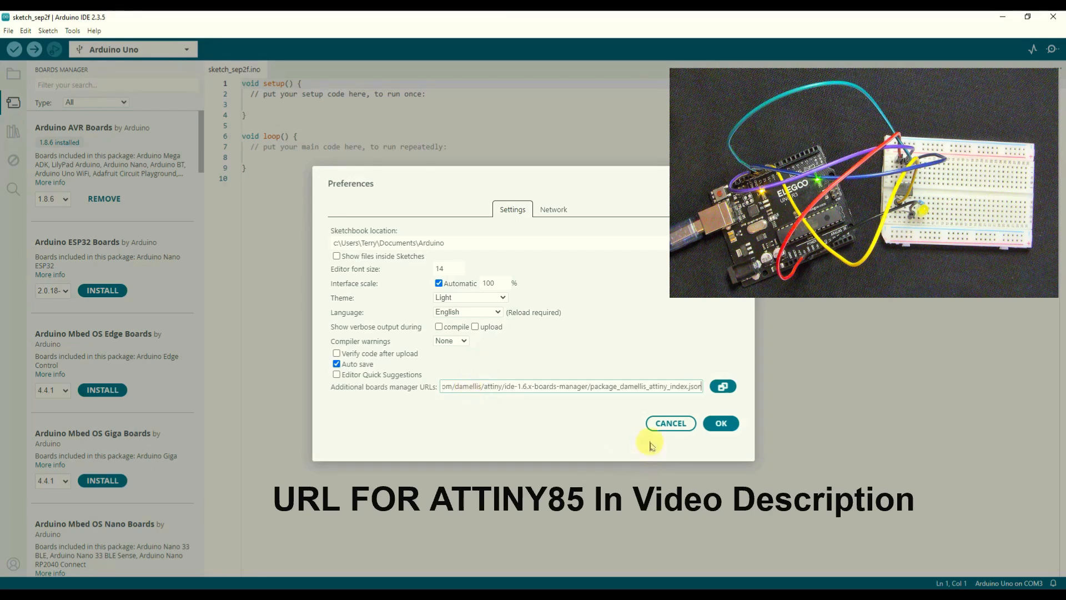
pyautogui.click(719, 423)
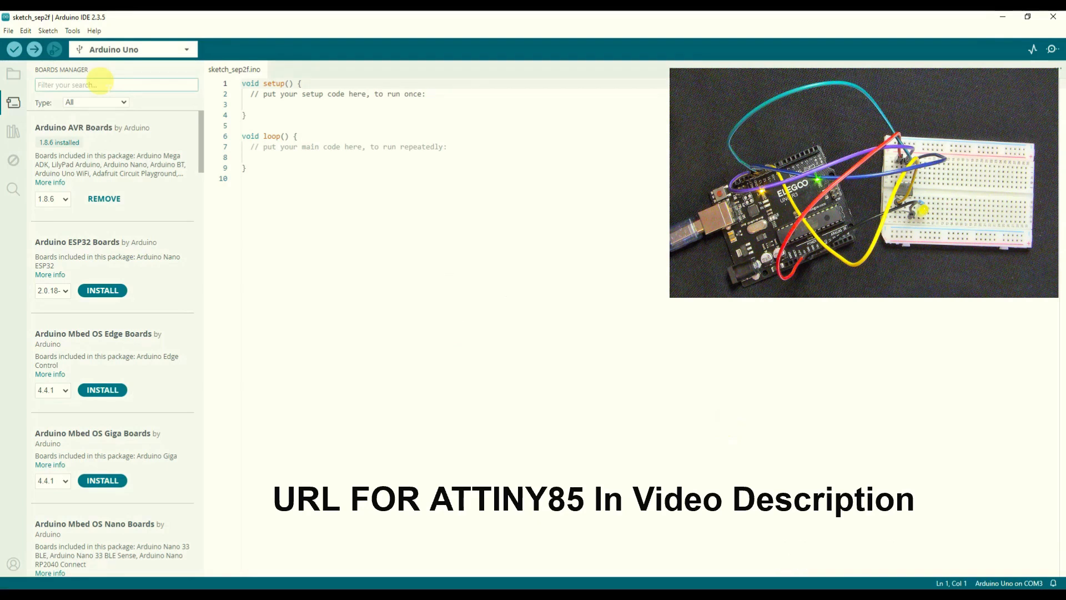
# Search 'attiny' in the Boards Manager and install the attiny 1.0.2 package by David A. Mellis.
pyautogui.write('a')
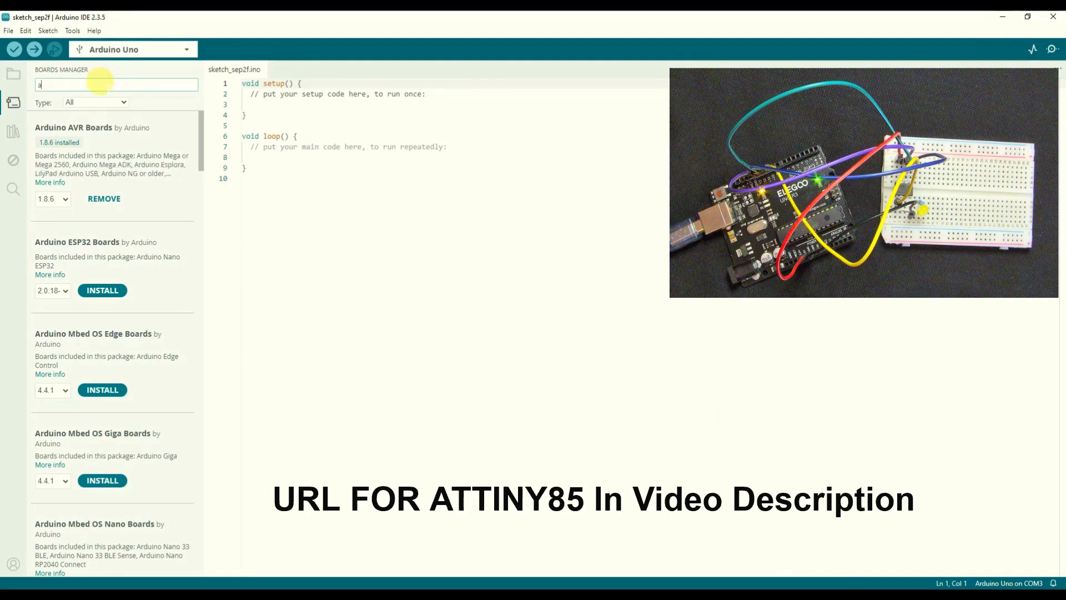
pyautogui.write('ttiny')
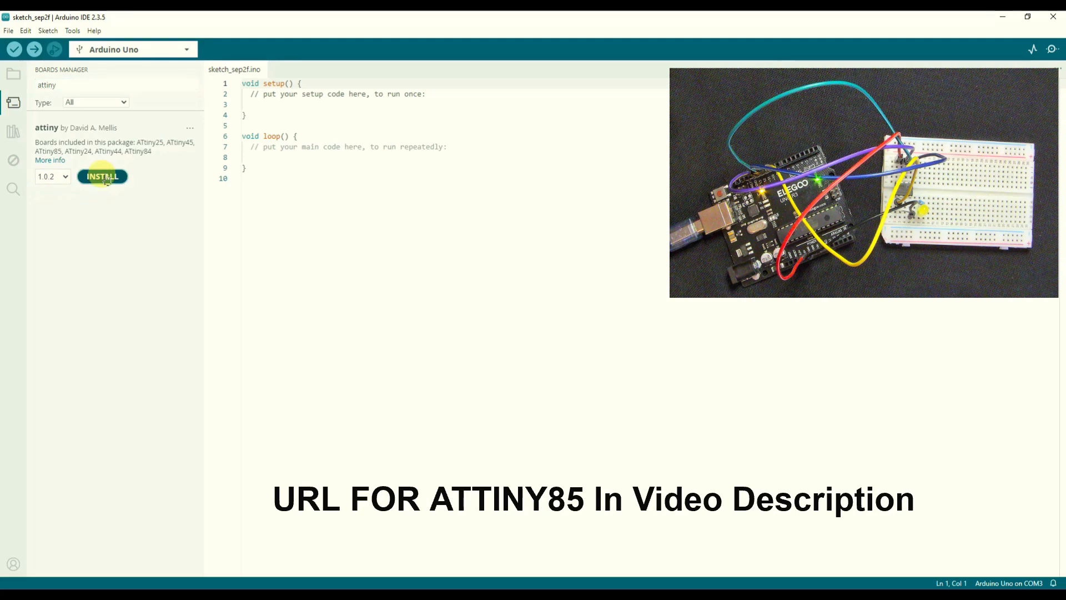
pyautogui.click(102, 176)
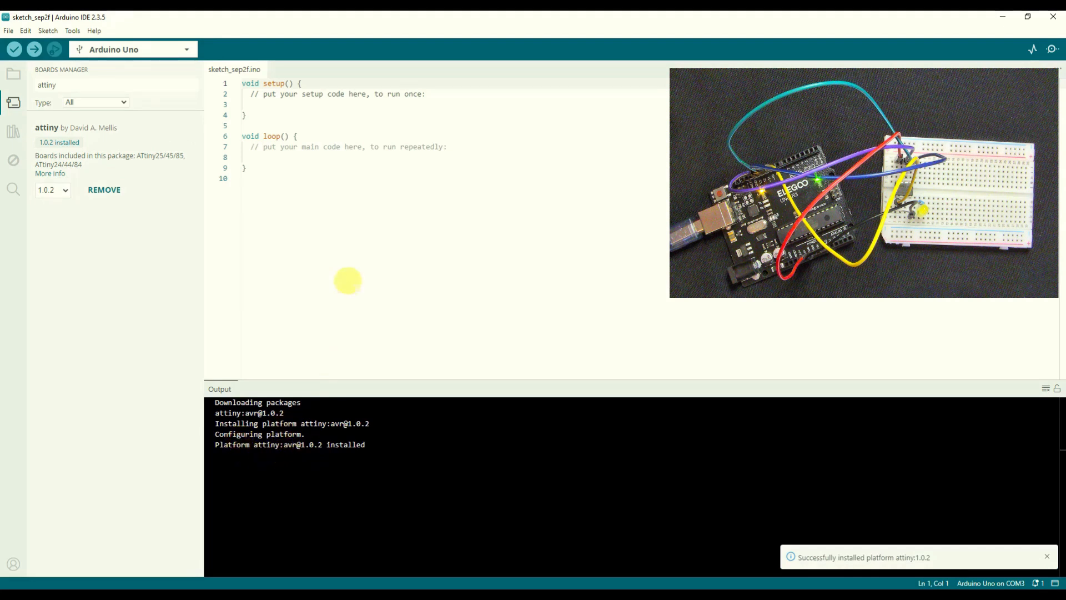
pyautogui.moveTo(441, 290)
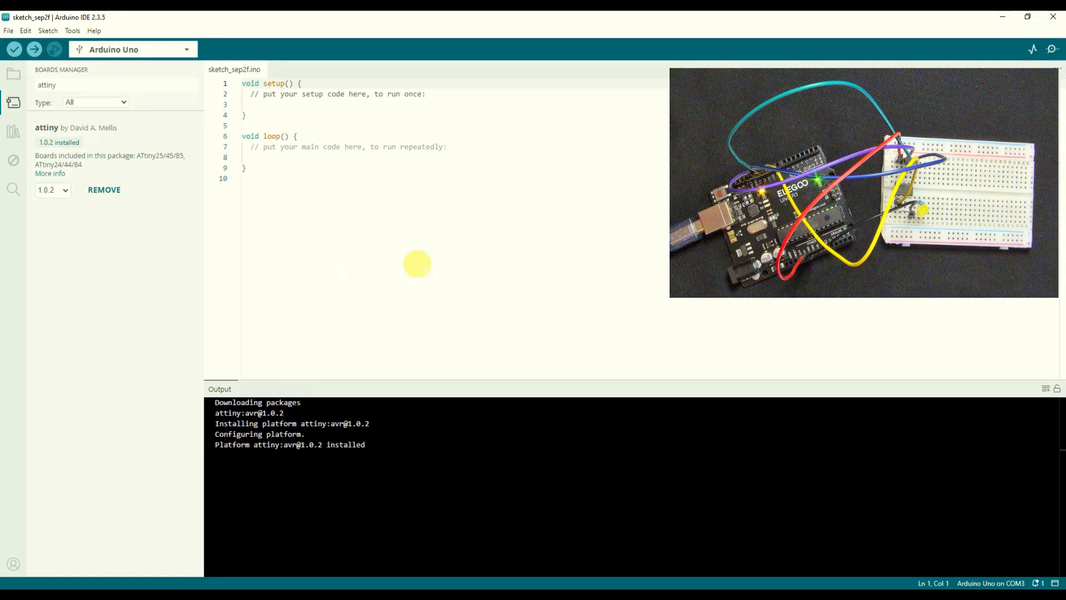
pyautogui.moveTo(99, 75)
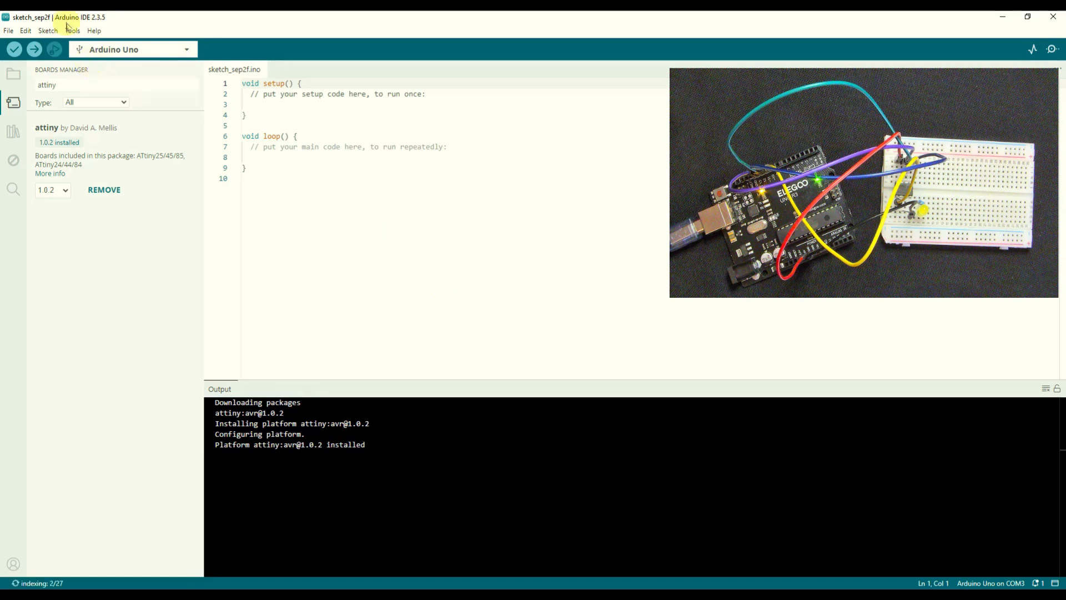
pyautogui.moveTo(72, 31)
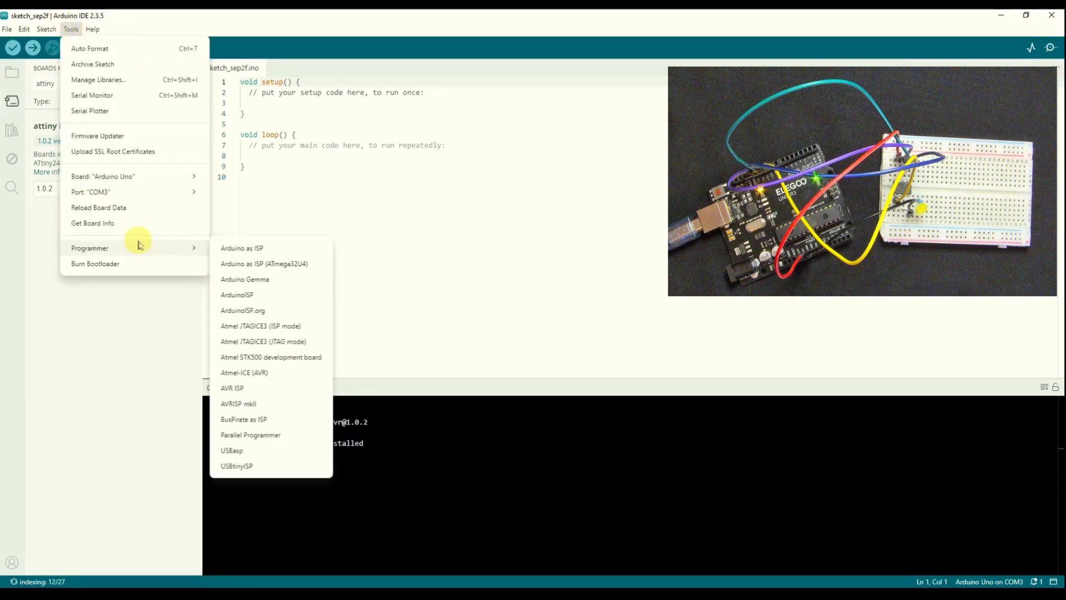
pyautogui.moveTo(150, 248)
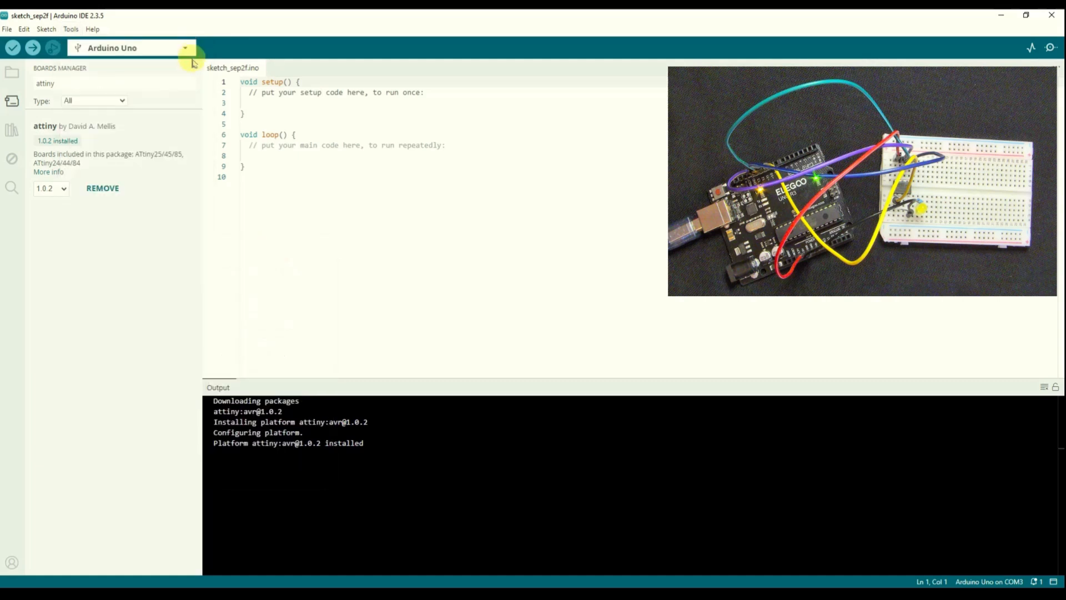
# Pick ATtiny25/45/85 from the other board and port picker, keeping COM3, and confirm.
pyautogui.click(129, 48)
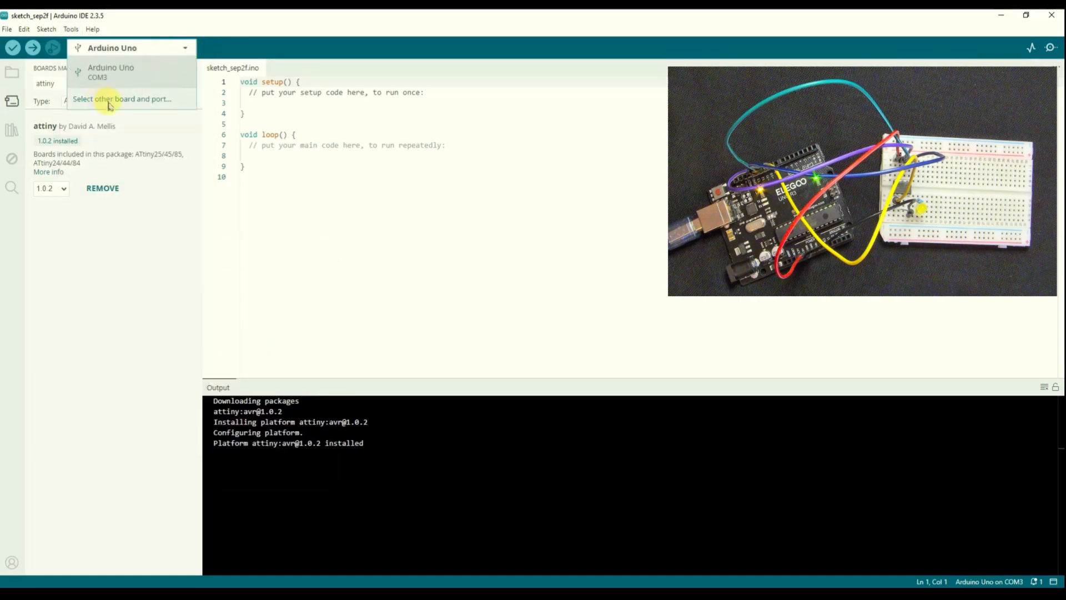
pyautogui.click(122, 99)
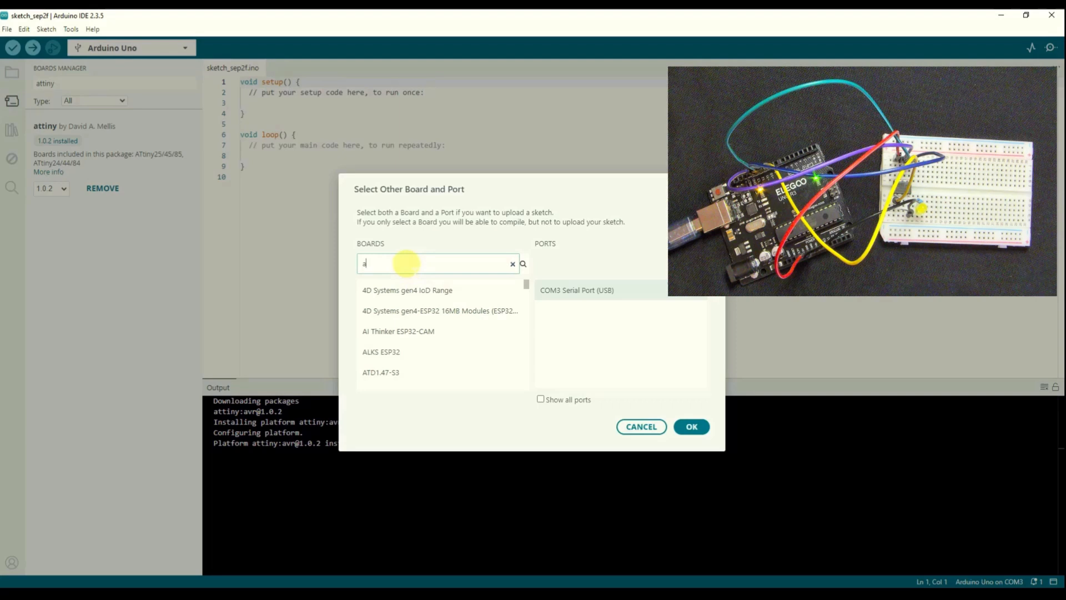
pyautogui.write('ttin')
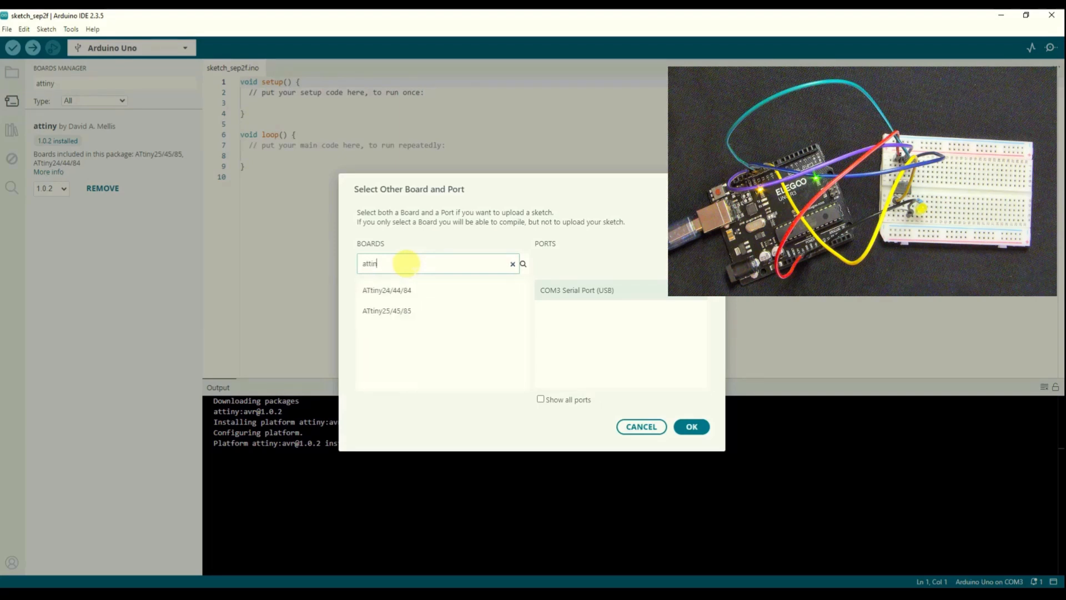
pyautogui.click(387, 311)
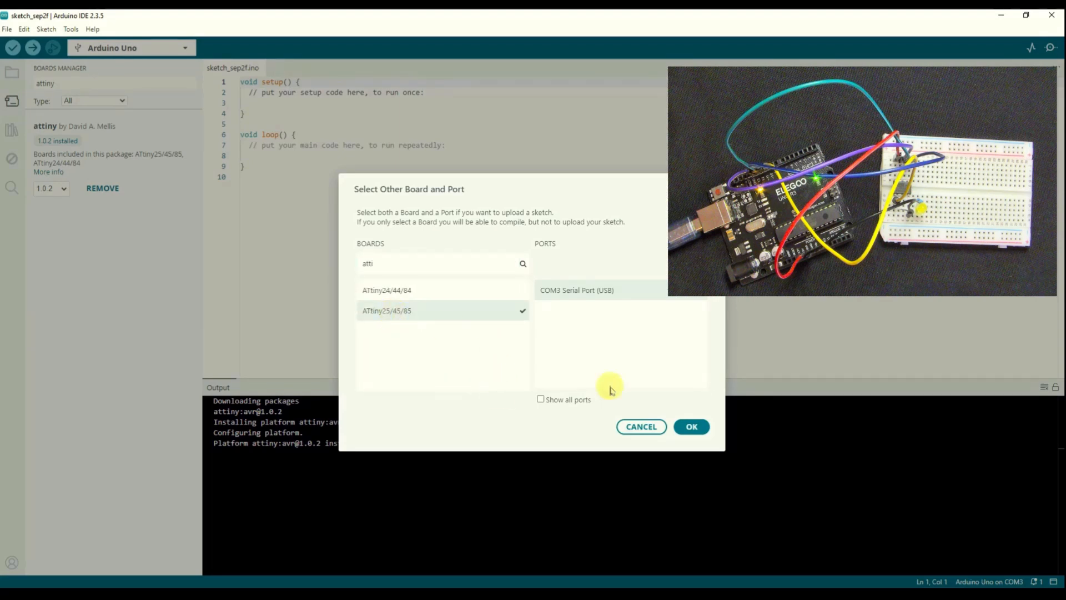
pyautogui.click(691, 426)
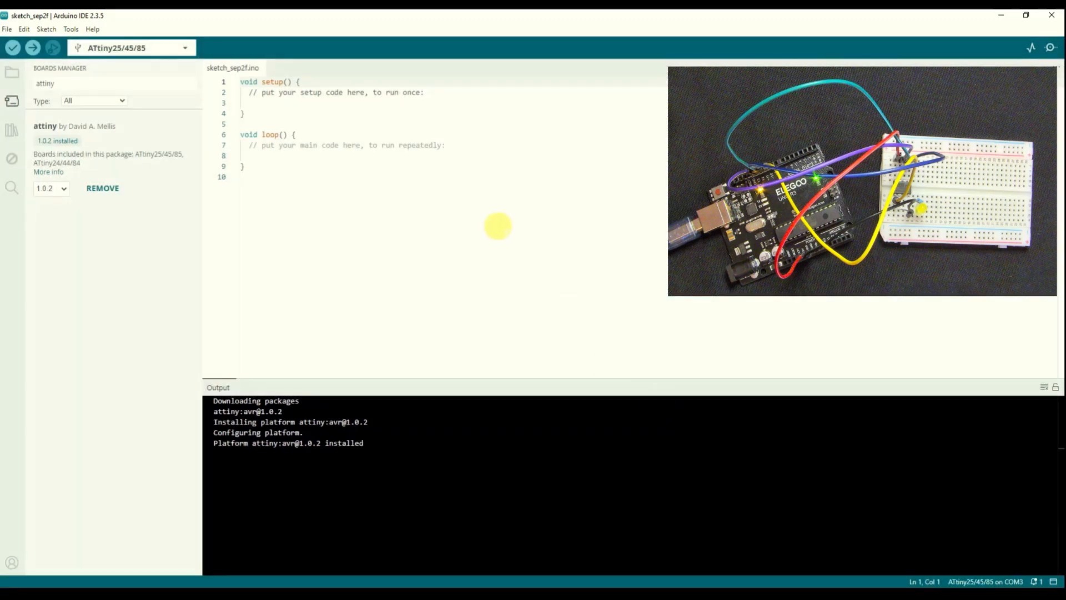
pyautogui.moveTo(71, 29)
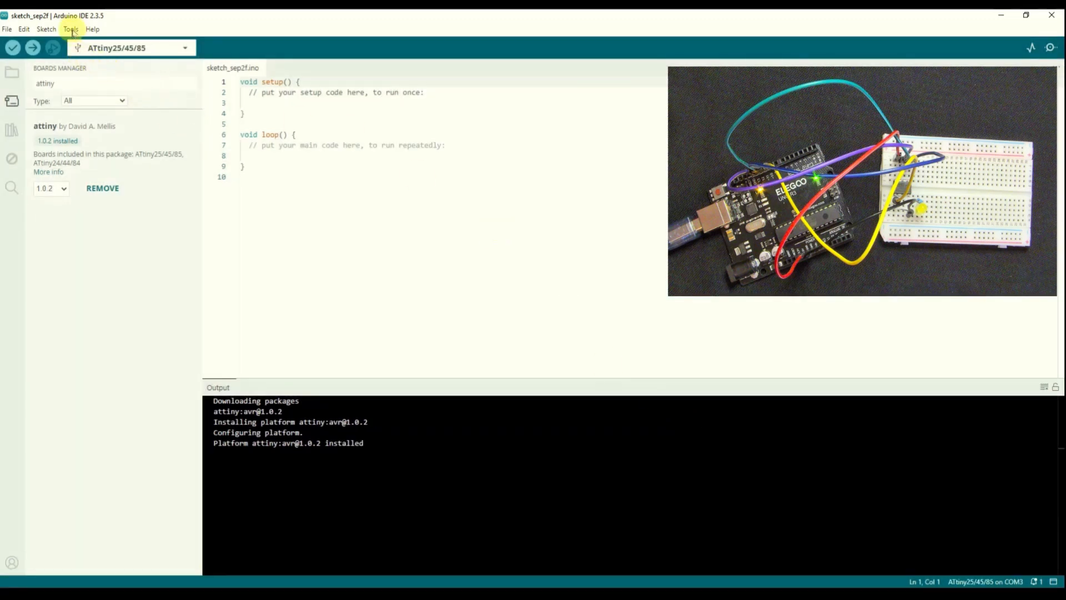
# Choose ATtiny85 under Tools > Processor and review the board list showing ATtiny25/45/85.
pyautogui.click(70, 29)
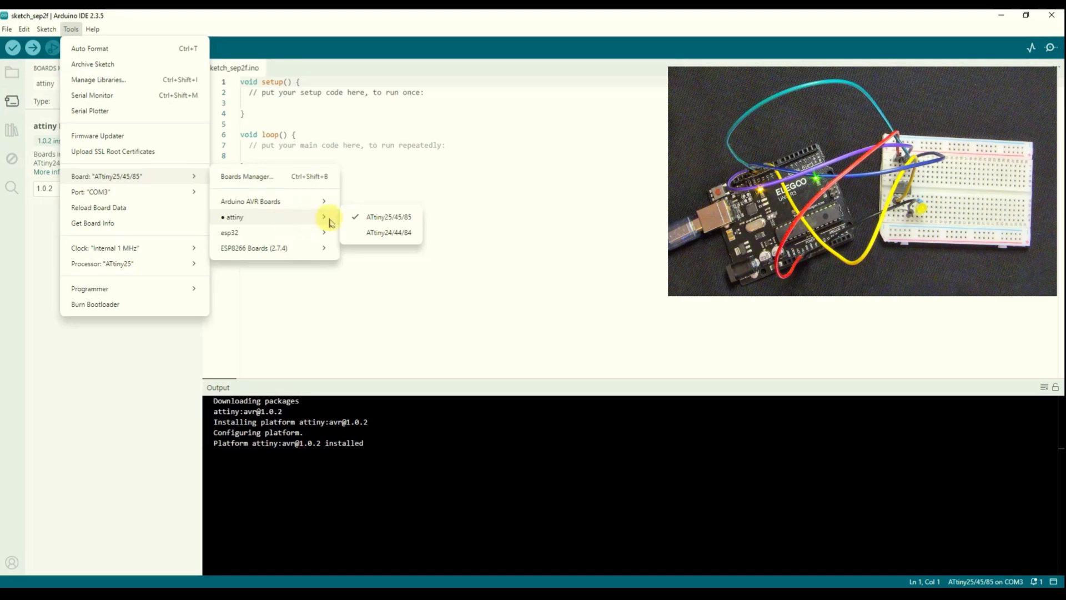
pyautogui.moveTo(397, 220)
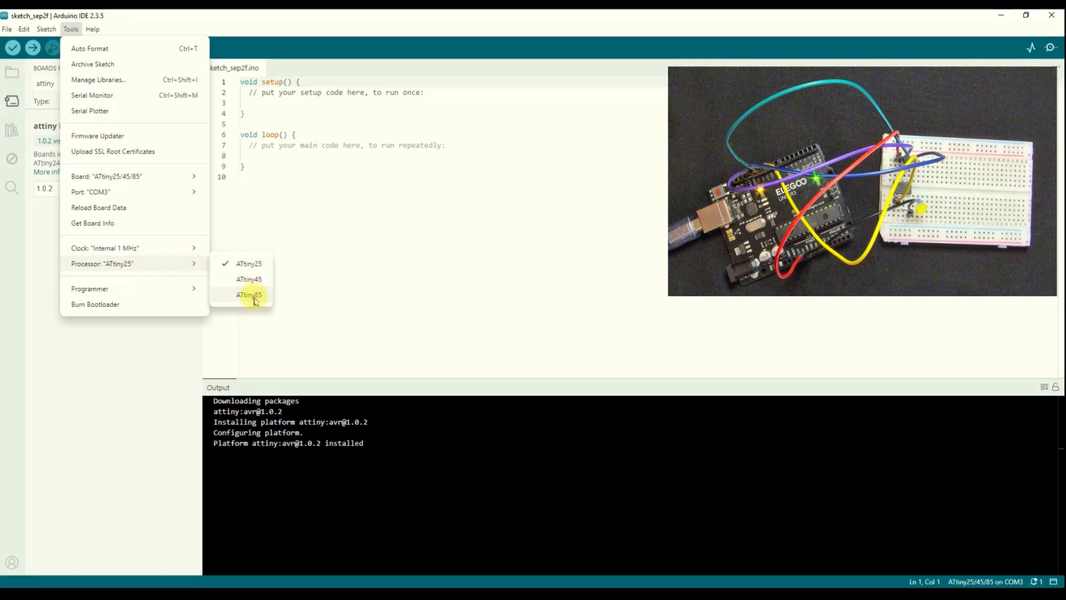
pyautogui.click(248, 294)
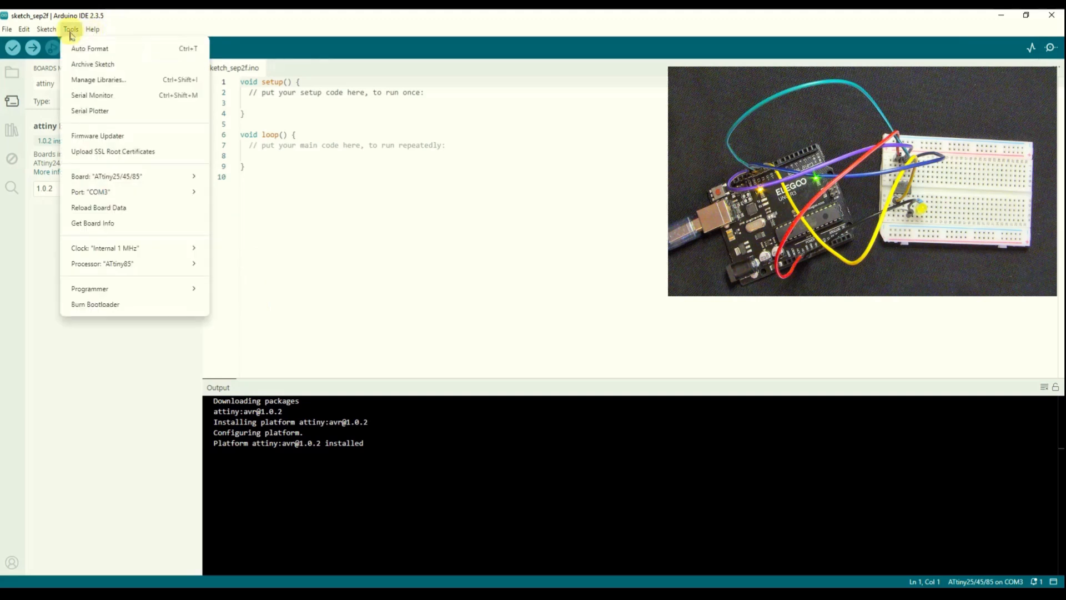
pyautogui.click(105, 177)
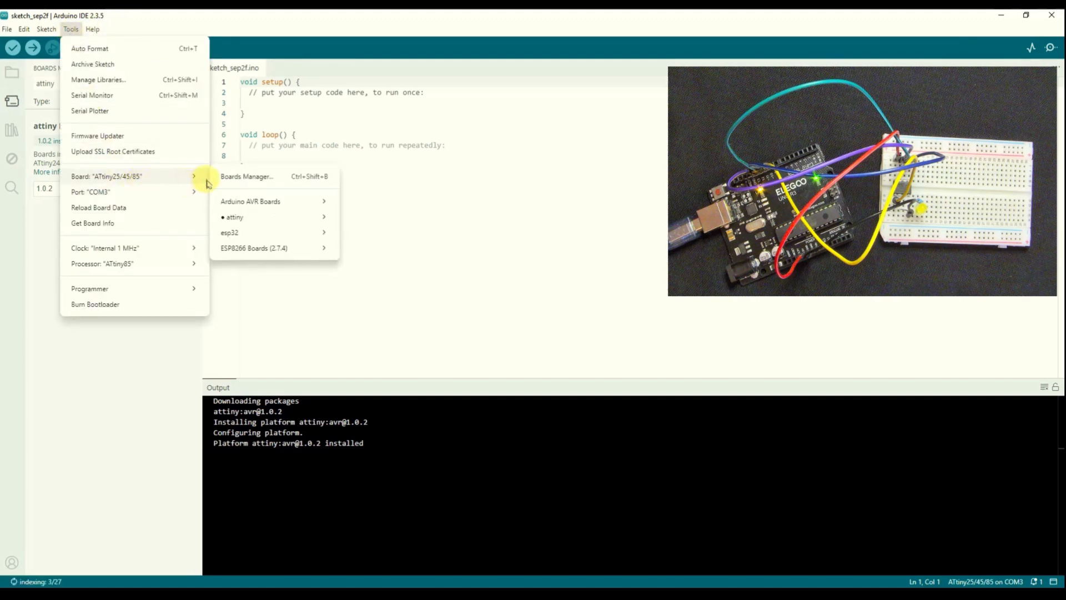
pyautogui.moveTo(250, 201)
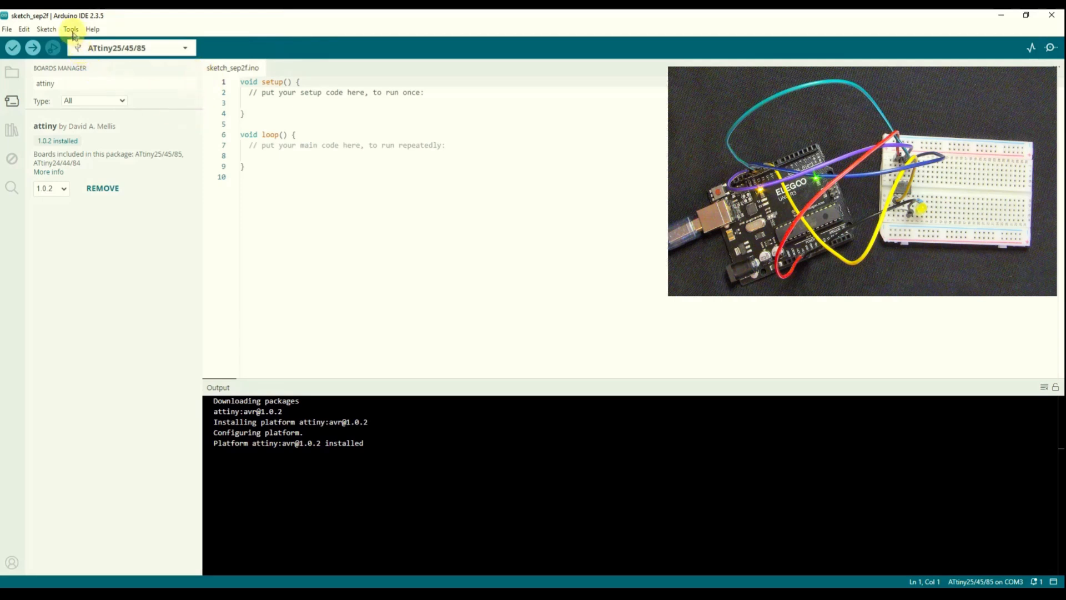
pyautogui.click(70, 29)
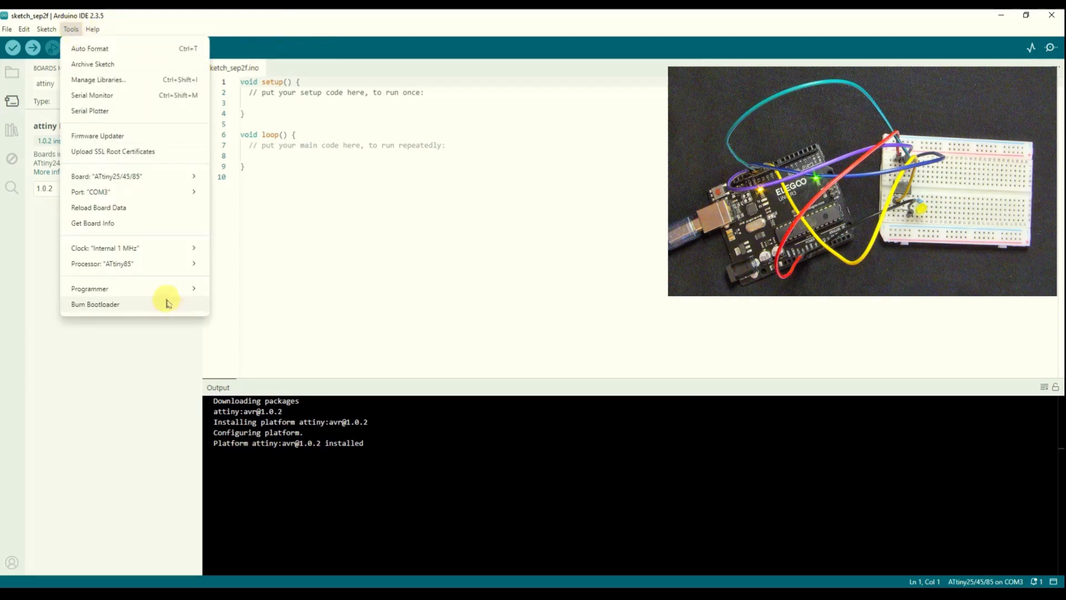
pyautogui.click(89, 289)
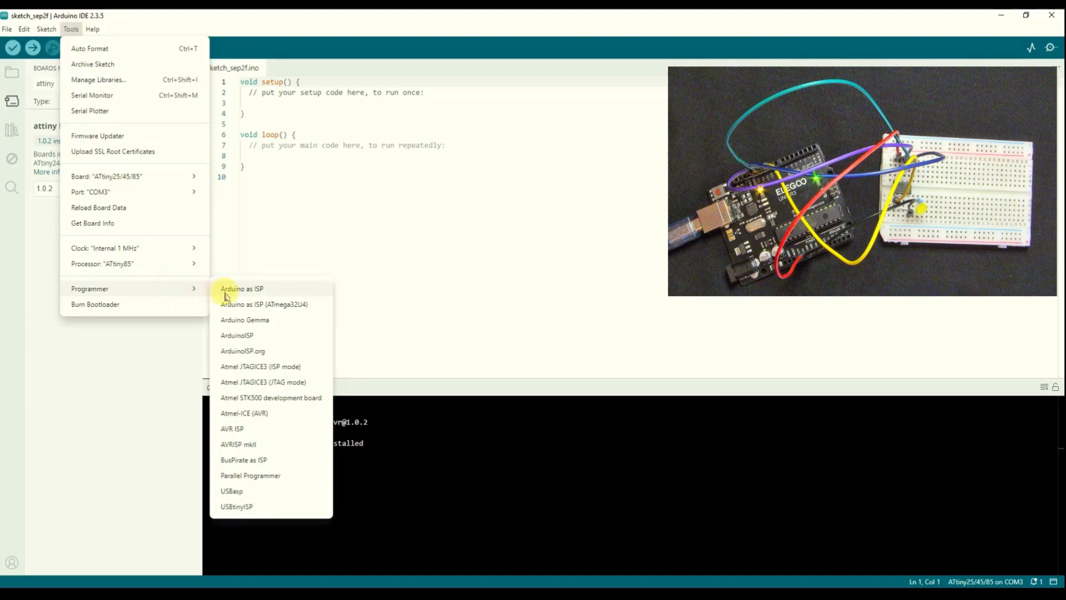
pyautogui.moveTo(234, 288)
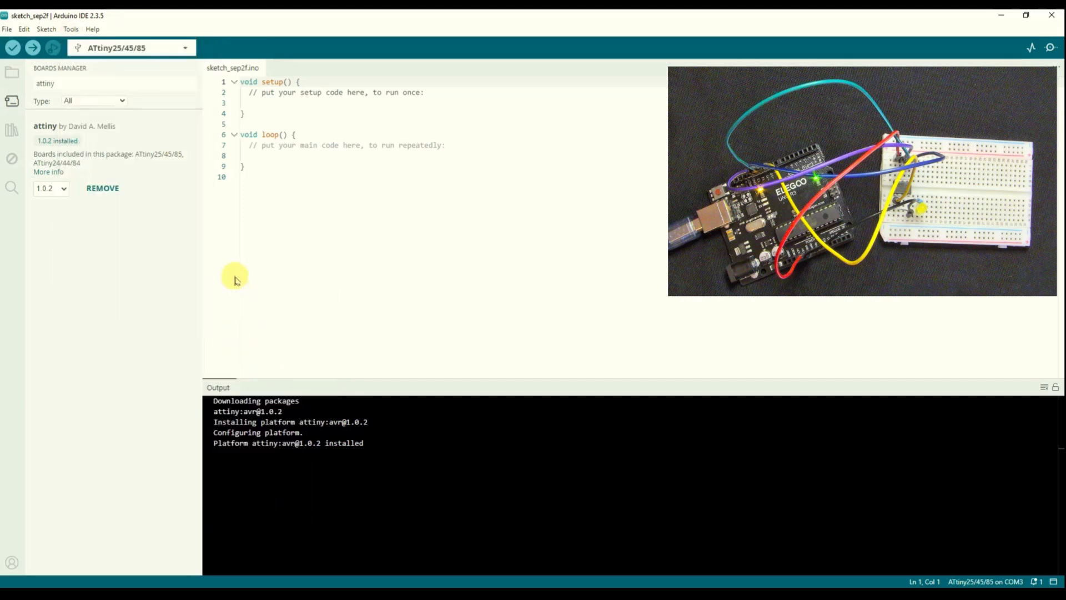
pyautogui.moveTo(338, 234)
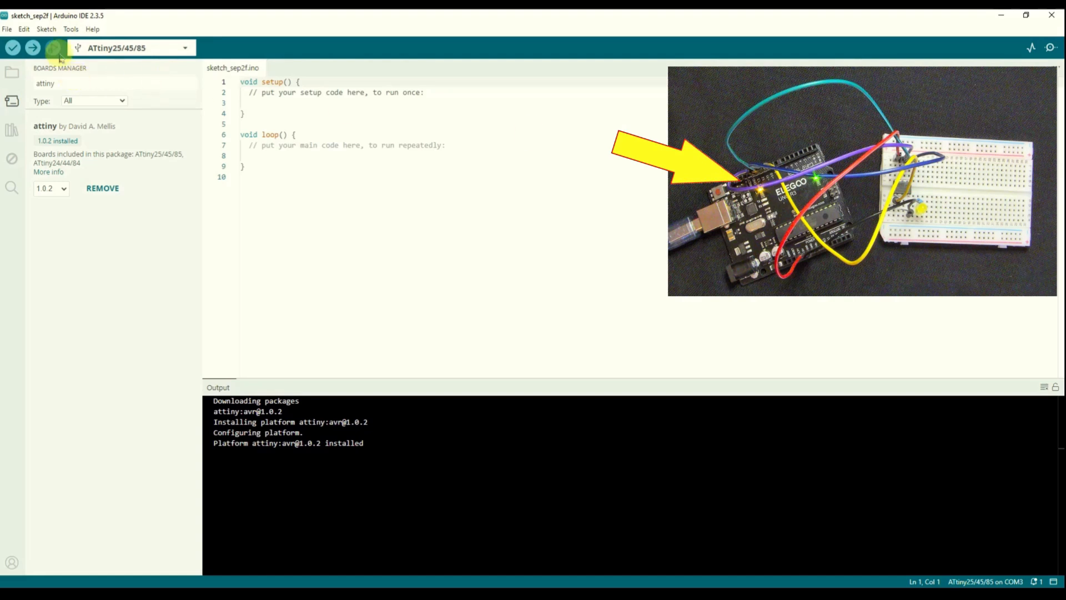
# With Arduino as ISP as programmer, run Burn Bootloader from the Tools menu for the ATtiny85.
pyautogui.click(71, 29)
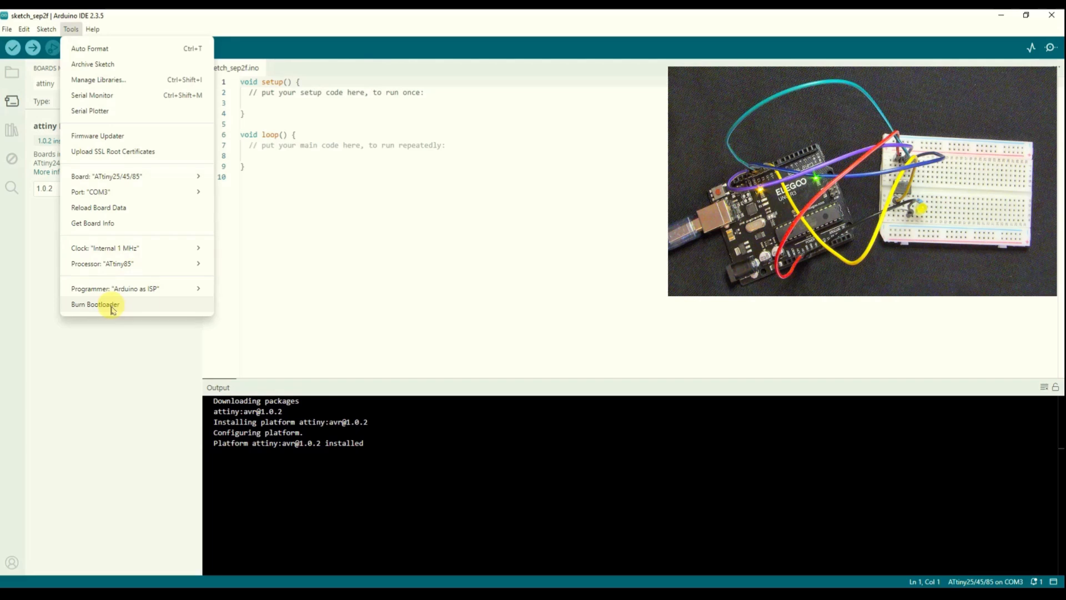
pyautogui.click(95, 304)
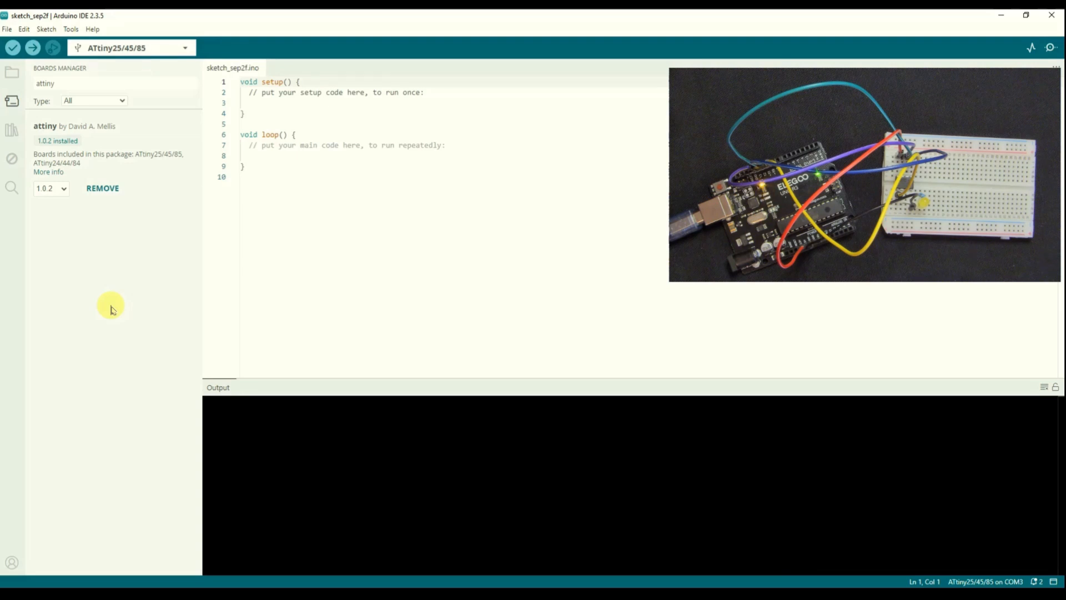
# Load the Blink sketch from File > Examples > 01.Basics.
pyautogui.click(7, 29)
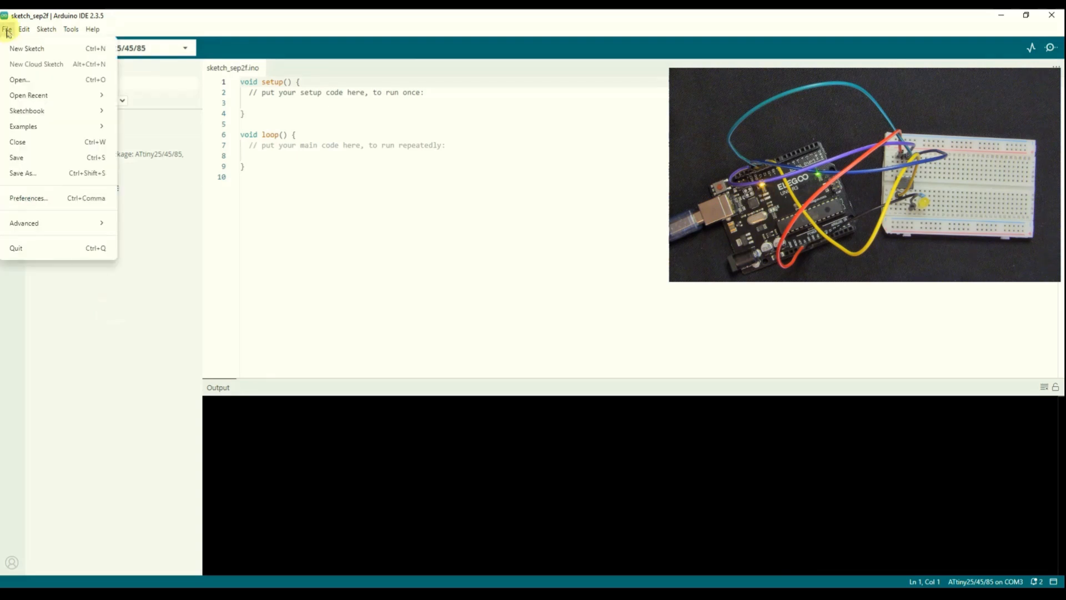
pyautogui.moveTo(19, 89)
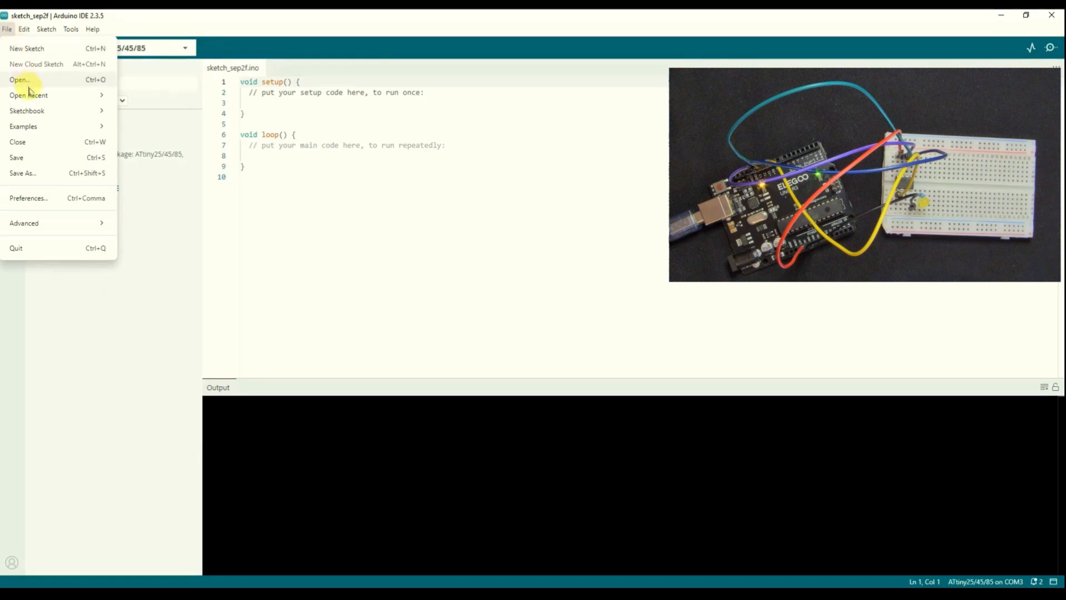
pyautogui.click(23, 126)
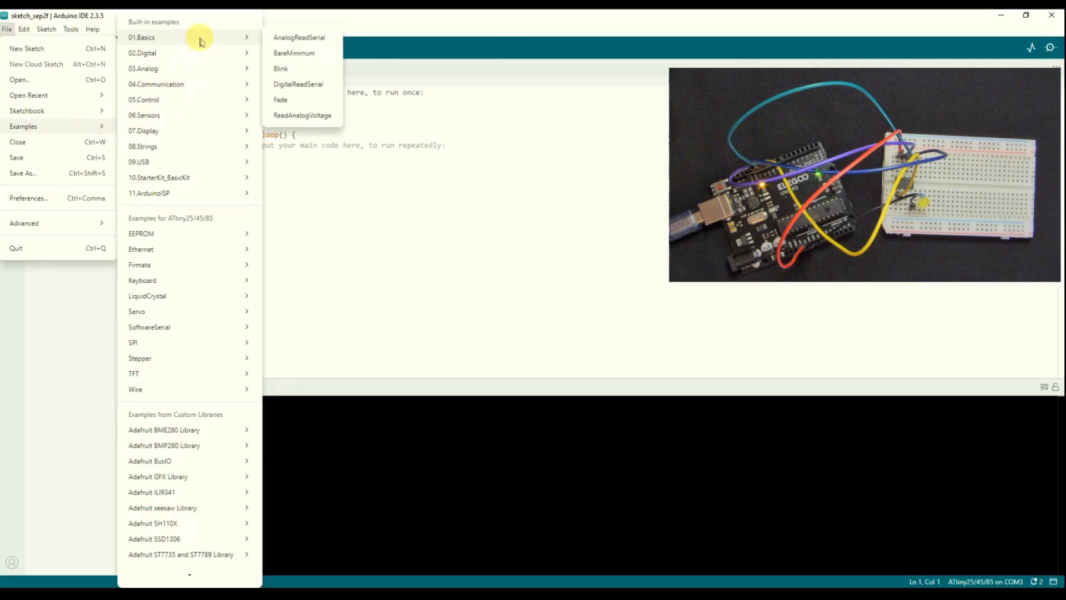
pyautogui.click(280, 68)
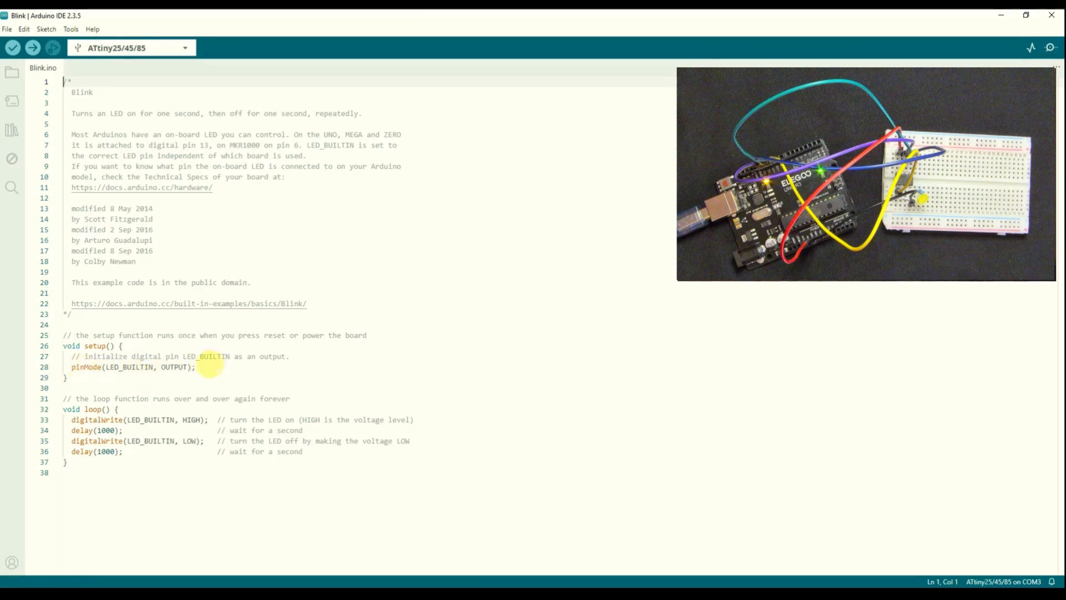
# Insert a '#define LED_BUILTIN 3' line above setup(), ending up misspelled as '#dedfine'.
pyautogui.click(117, 366)
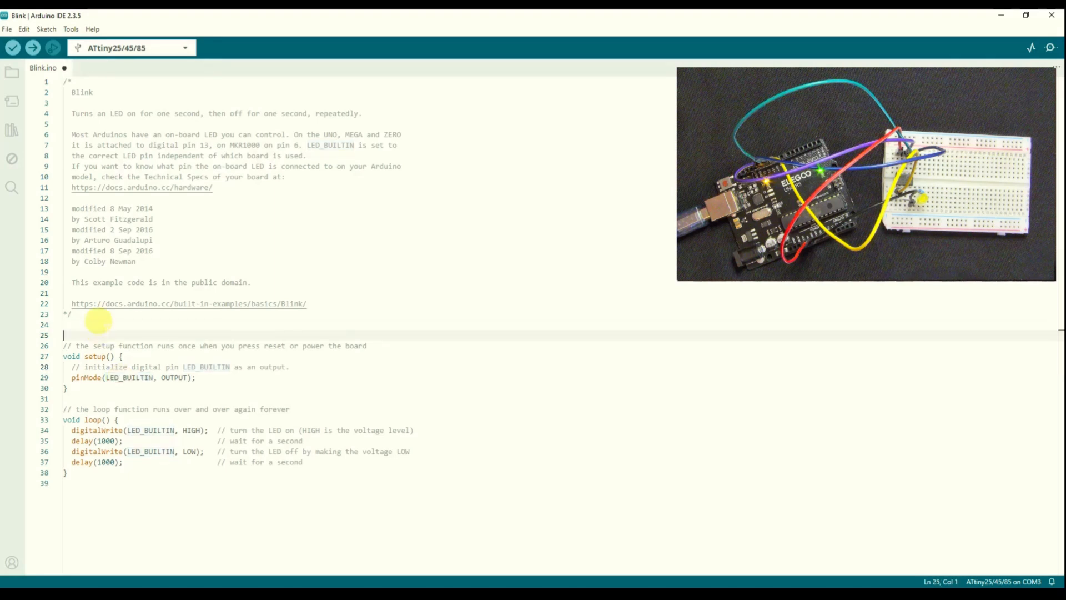
pyautogui.click(12, 48)
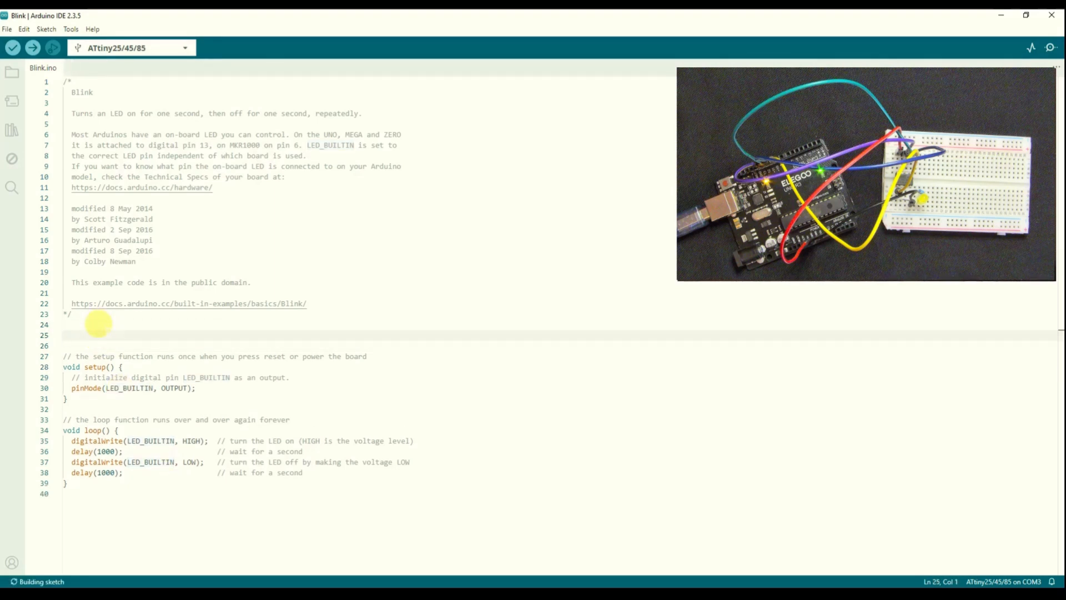
pyautogui.write('#dine')
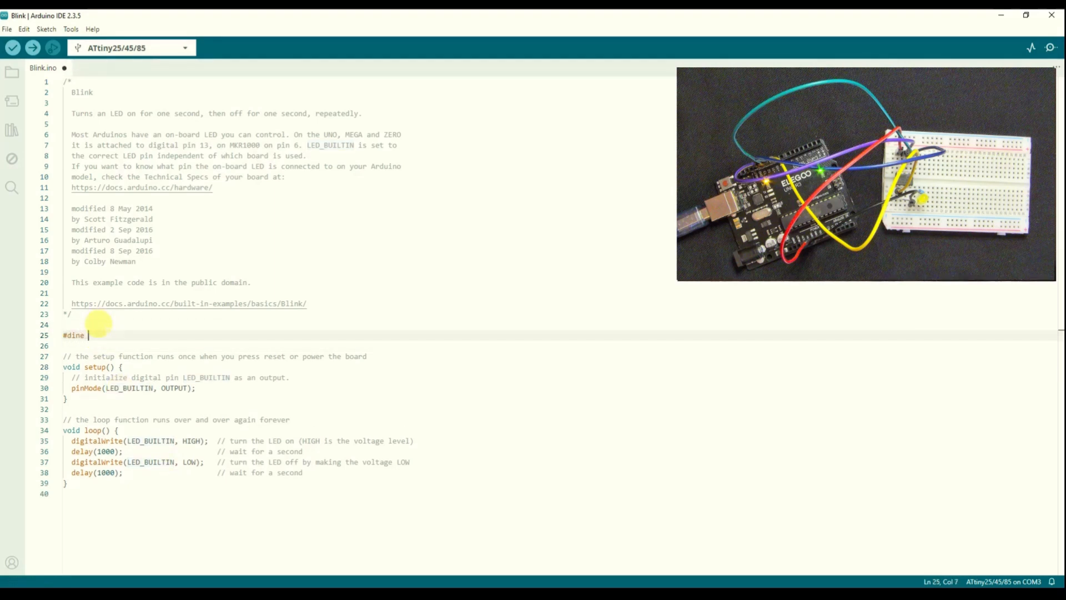
pyautogui.press('BackSpace')
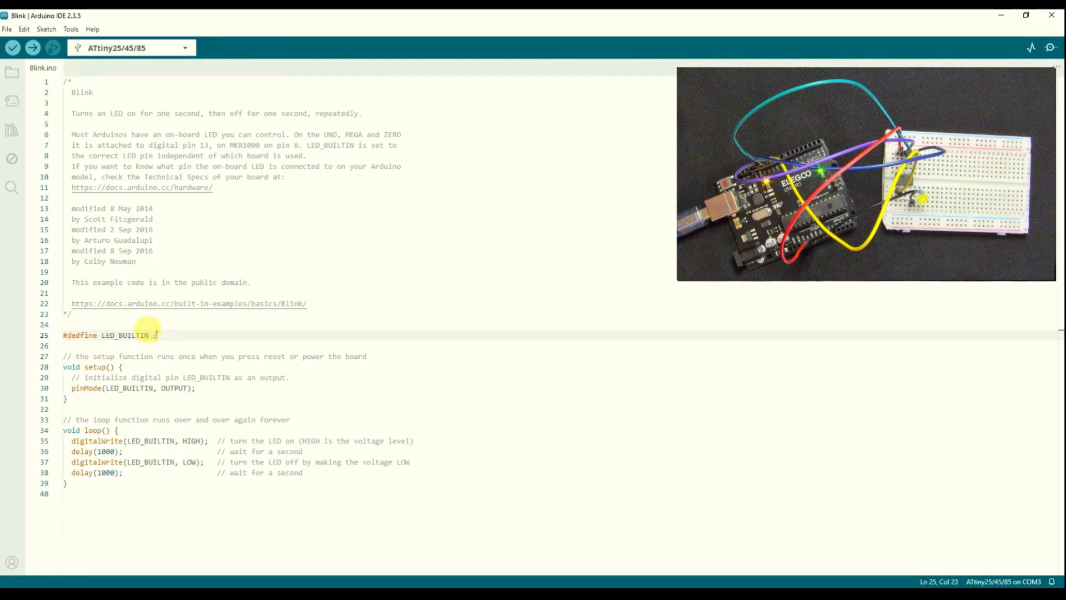
pyautogui.click(12, 48)
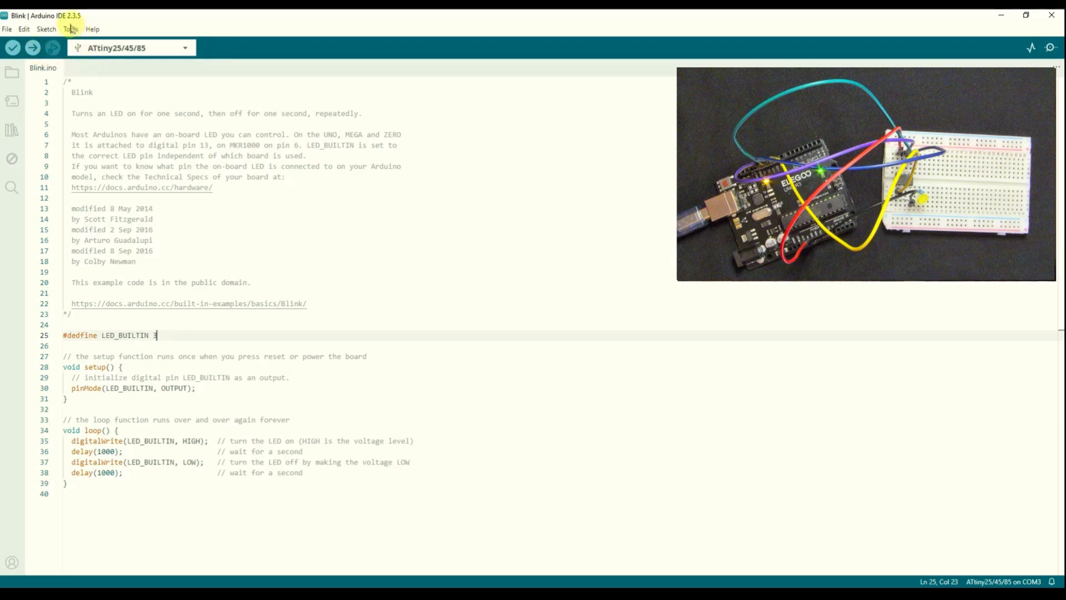
# Verify the sketch, hit the invalid '#dedfine' directive error, and move to line 25 to fix the spelling.
pyautogui.click(46, 28)
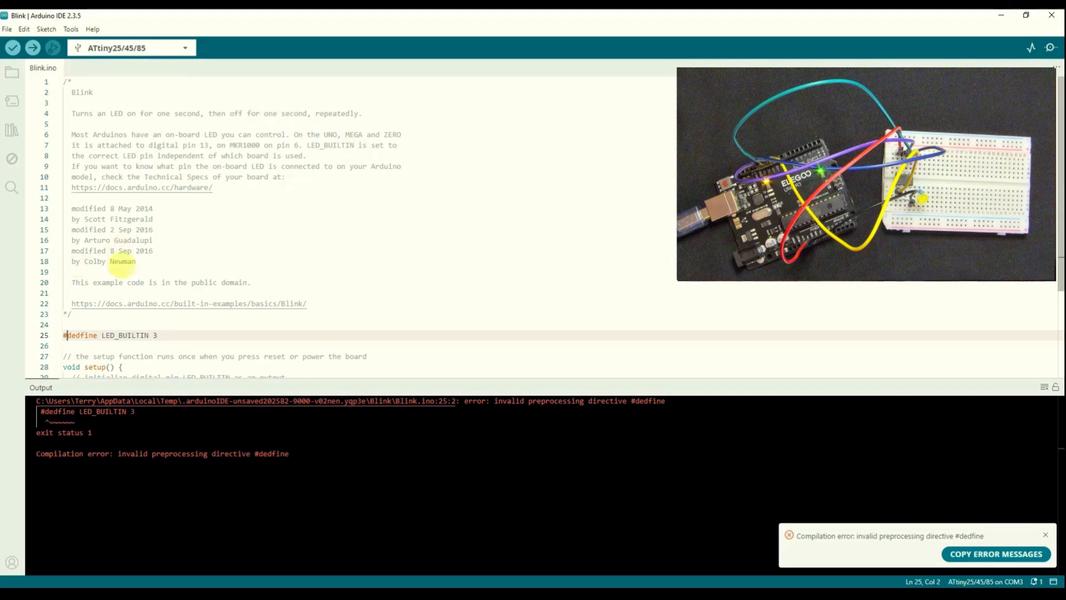
pyautogui.click(80, 336)
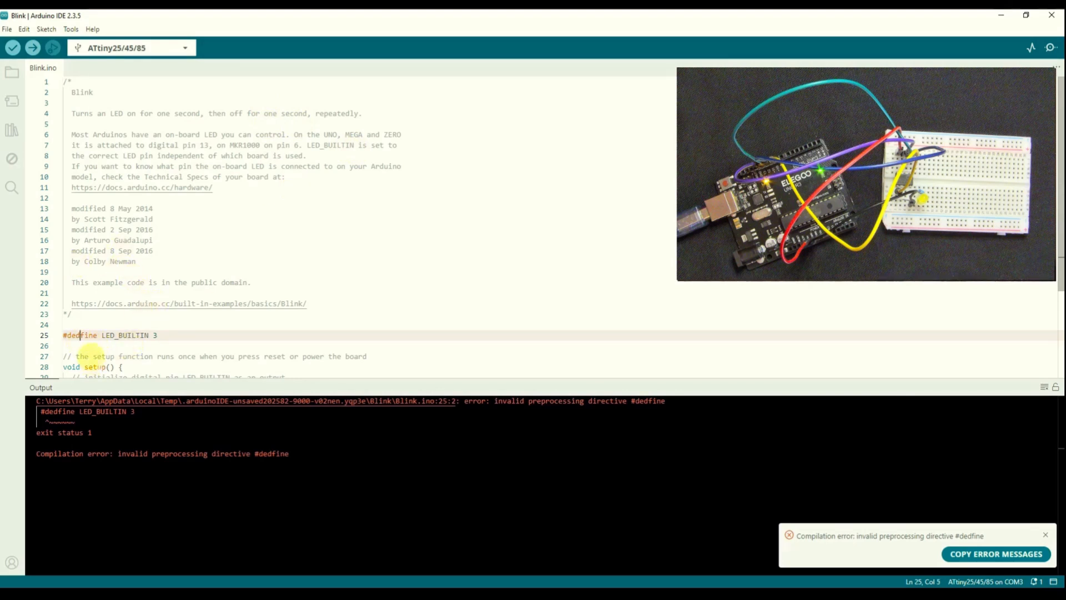
pyautogui.click(47, 28)
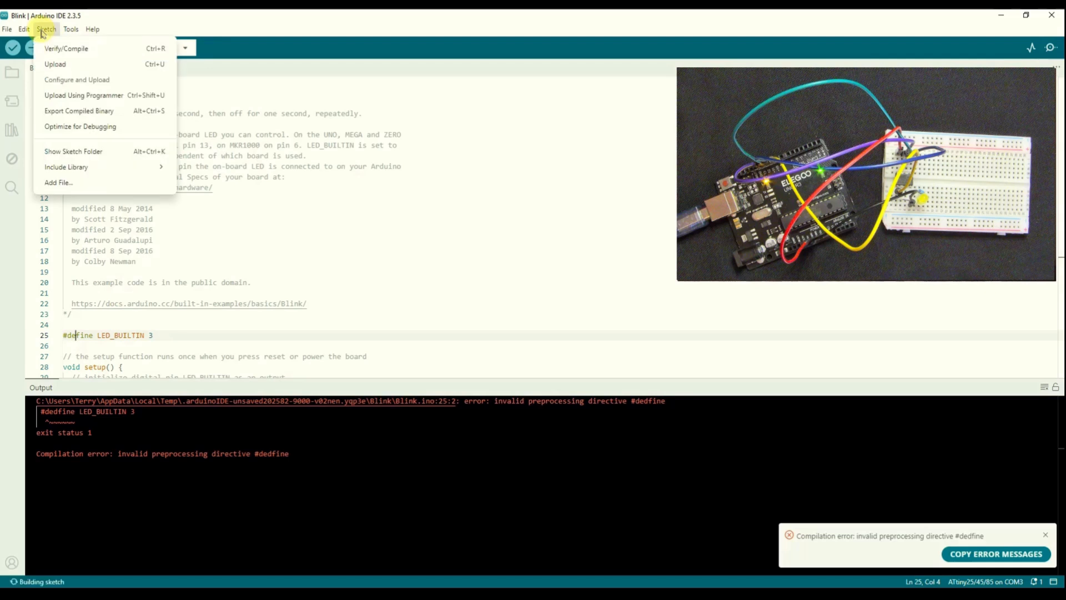
# Compile the corrected LED_BUILTIN 3 Blink sketch, now using 676 bytes of program storage.
pyautogui.click(56, 65)
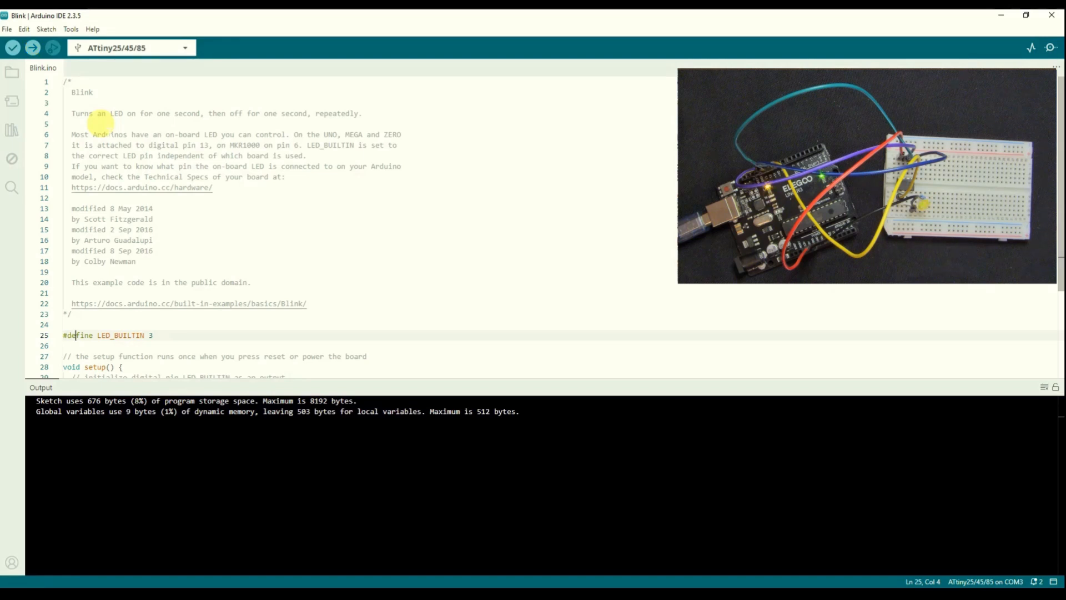
pyautogui.moveTo(250, 219)
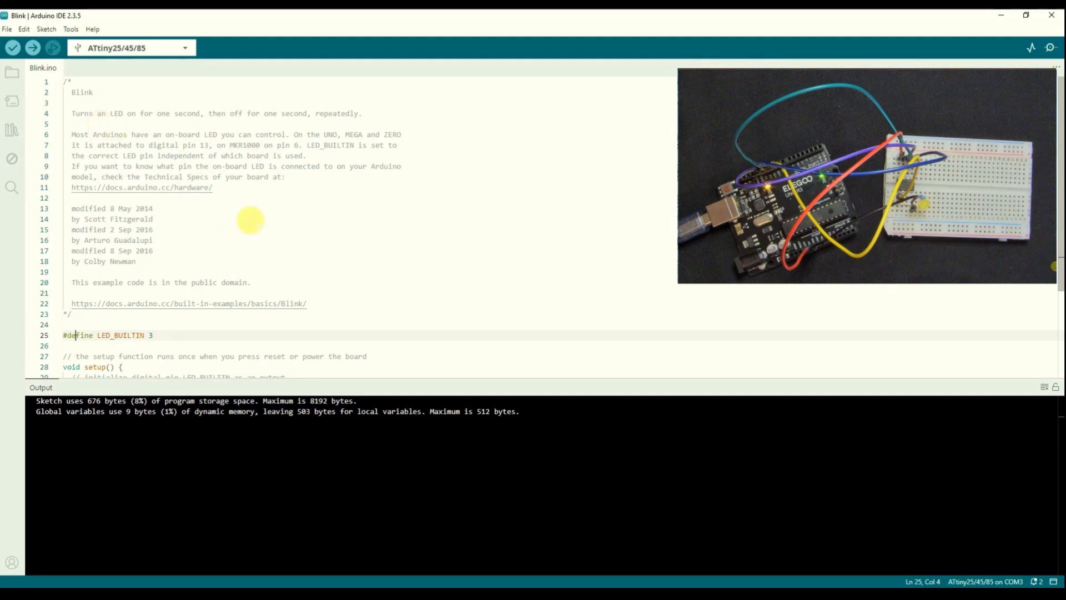
# Change both delay(1000) calls in loop() to 300 ms.
pyautogui.scroll(-3)
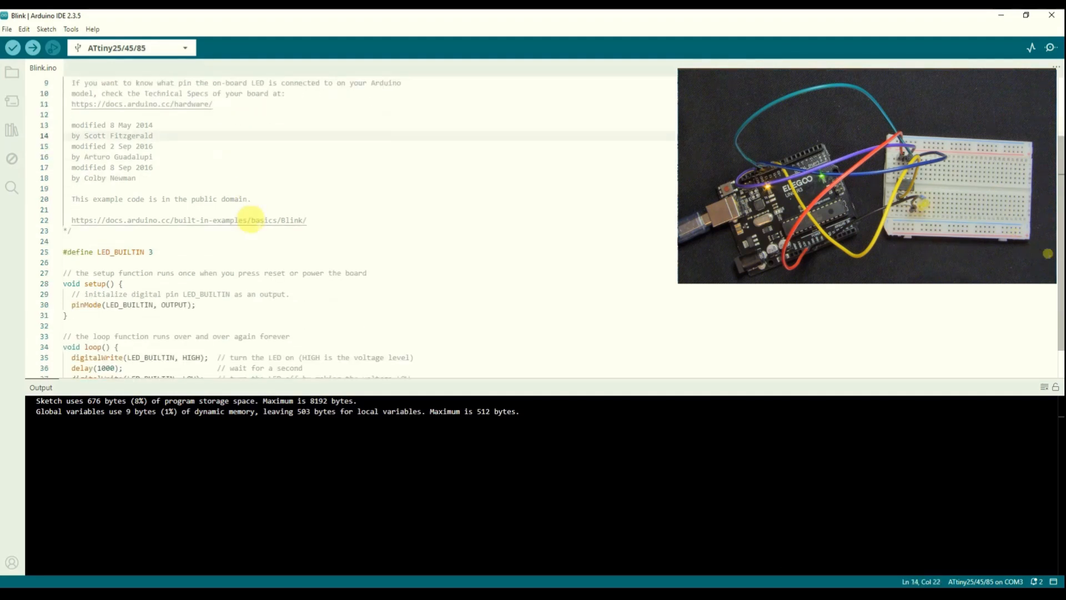
pyautogui.scroll(-3)
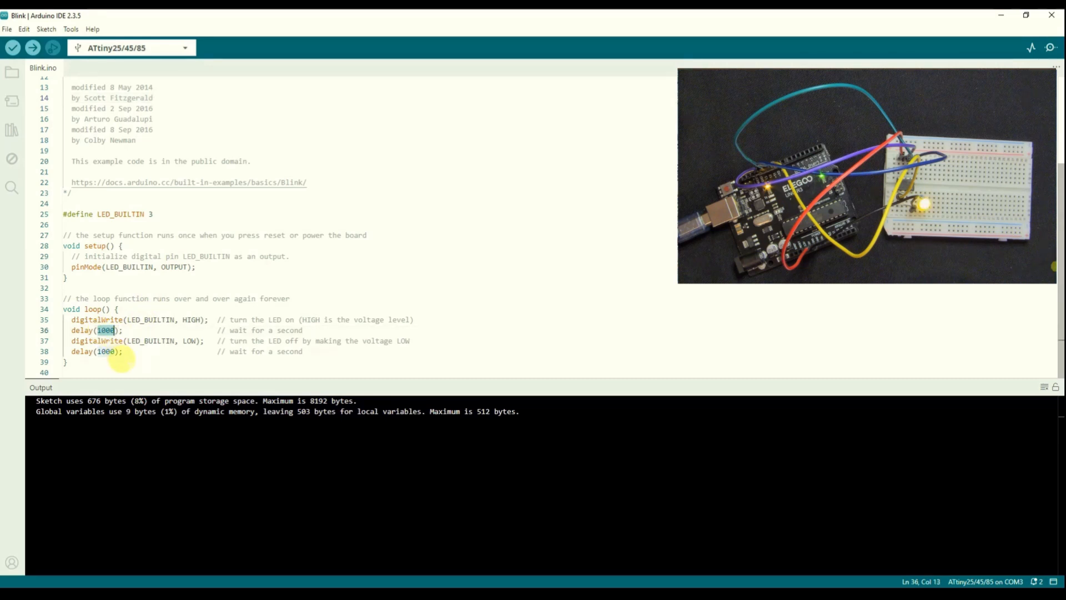
pyautogui.write('300')
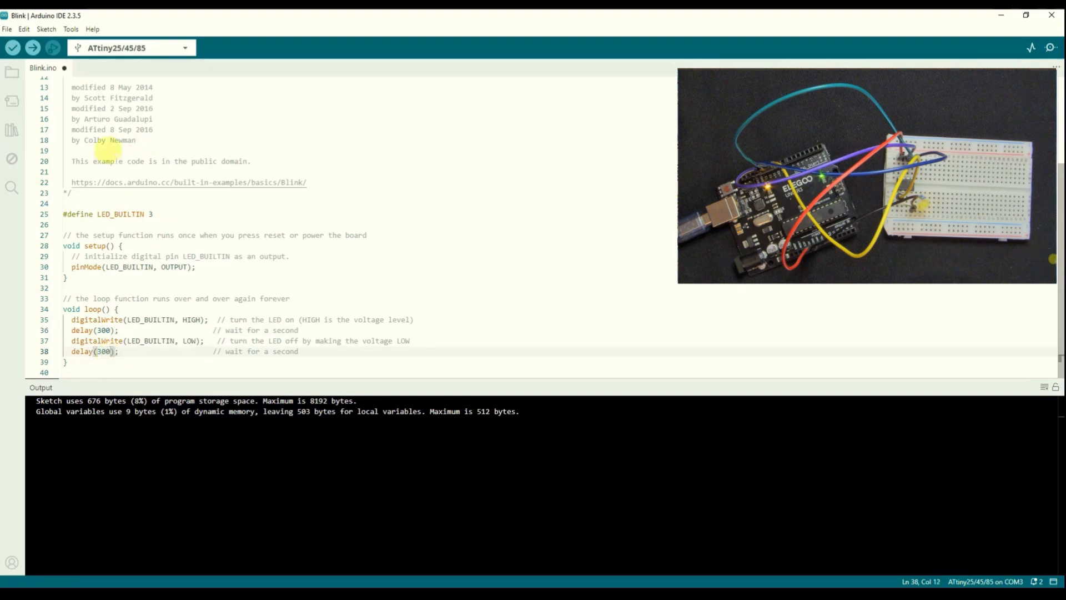
# Upload the faster Blink sketch to the ATtiny85 via the Sketch menu.
pyautogui.click(46, 29)
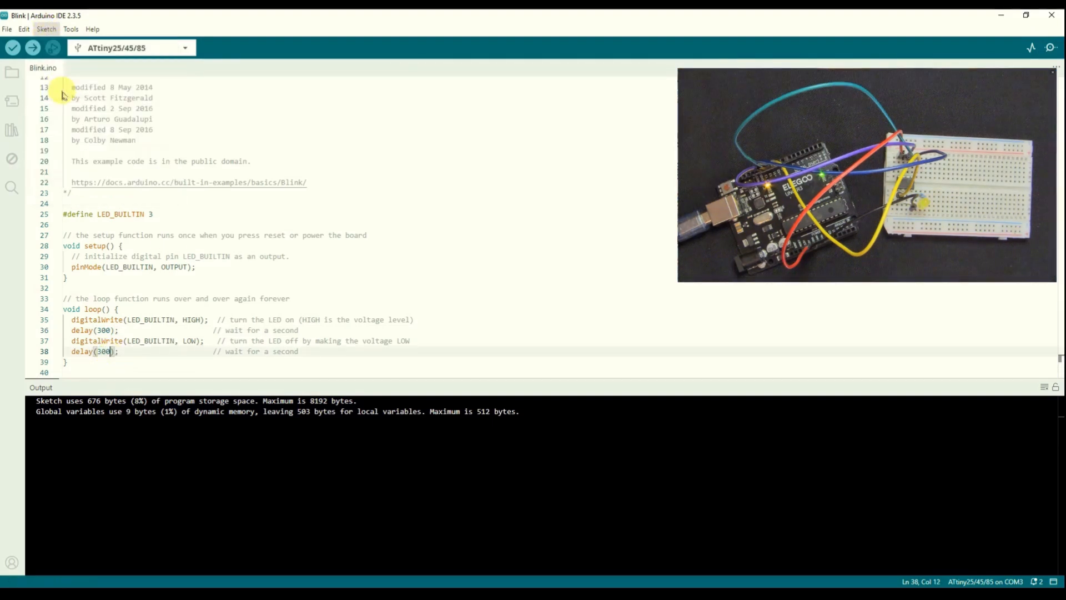
pyautogui.click(32, 48)
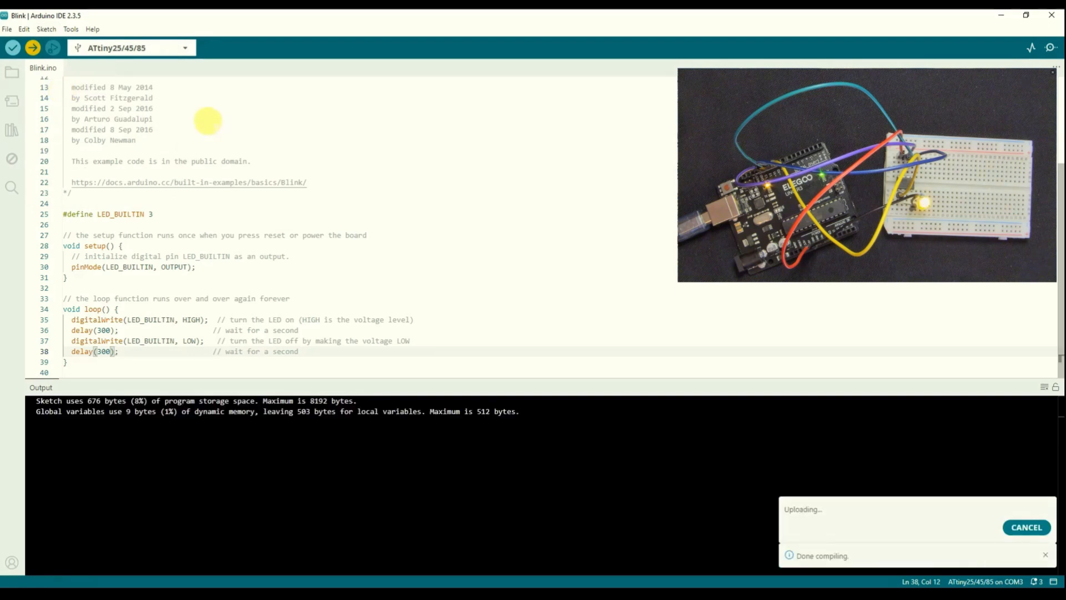